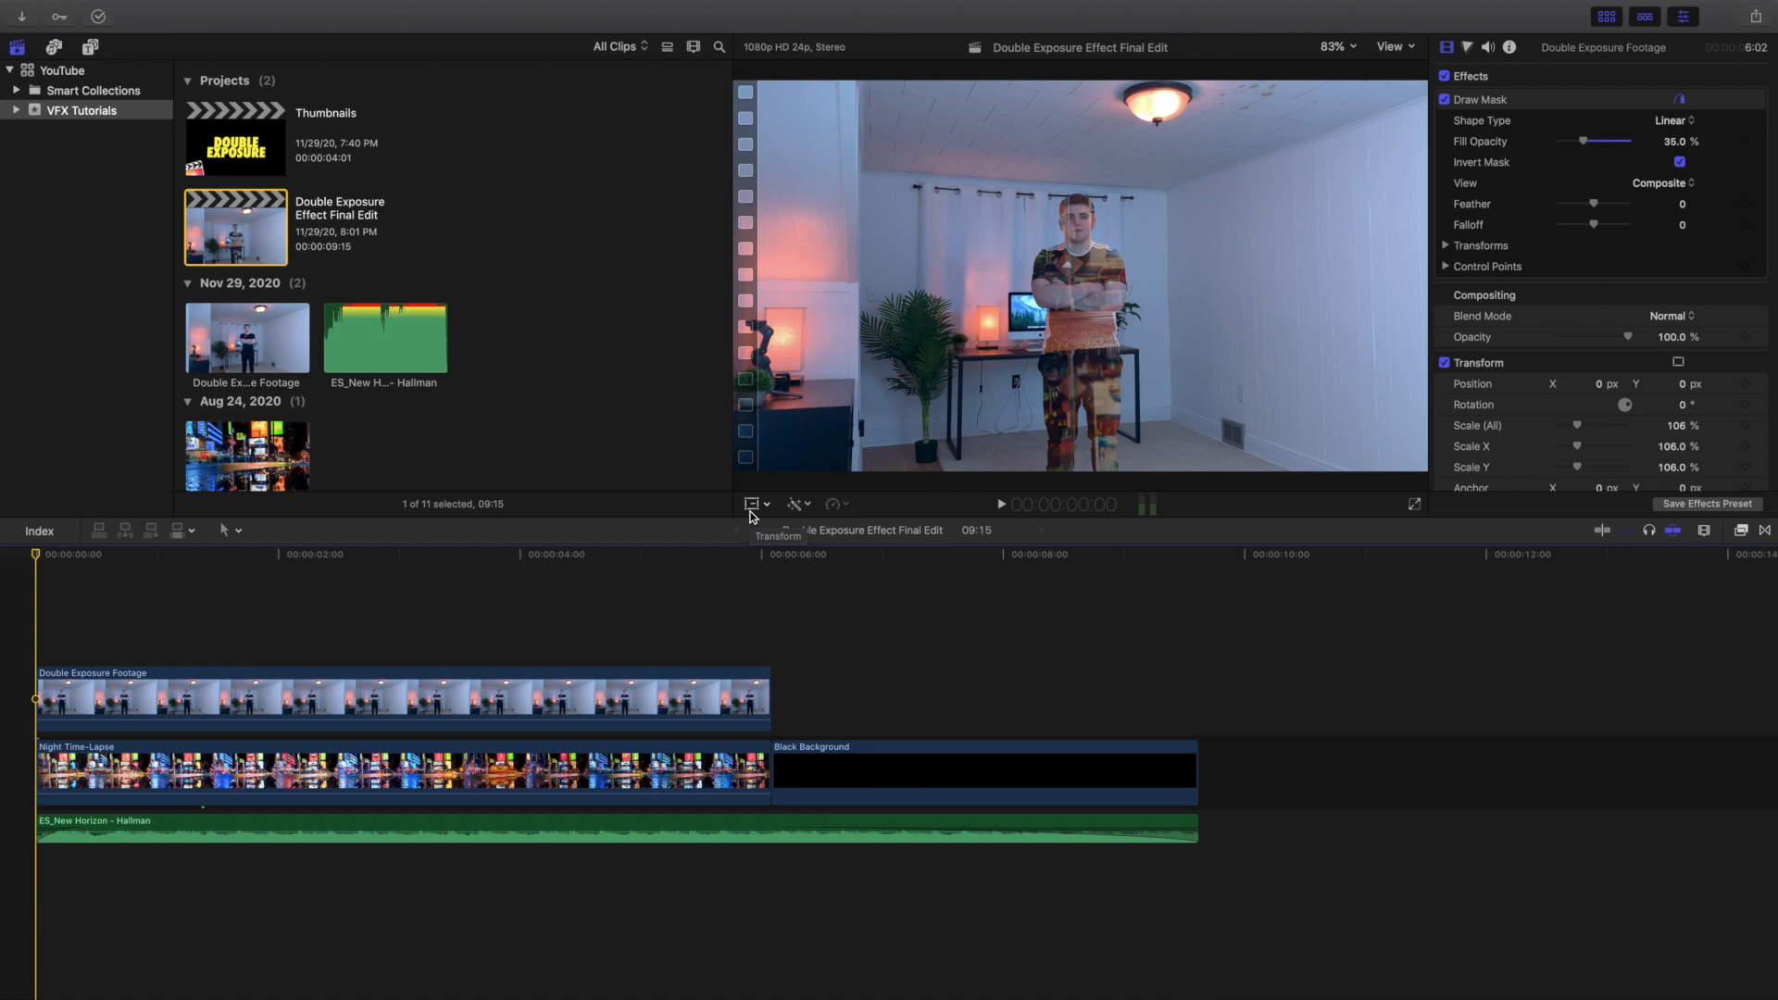
pyautogui.moveTo(774, 289)
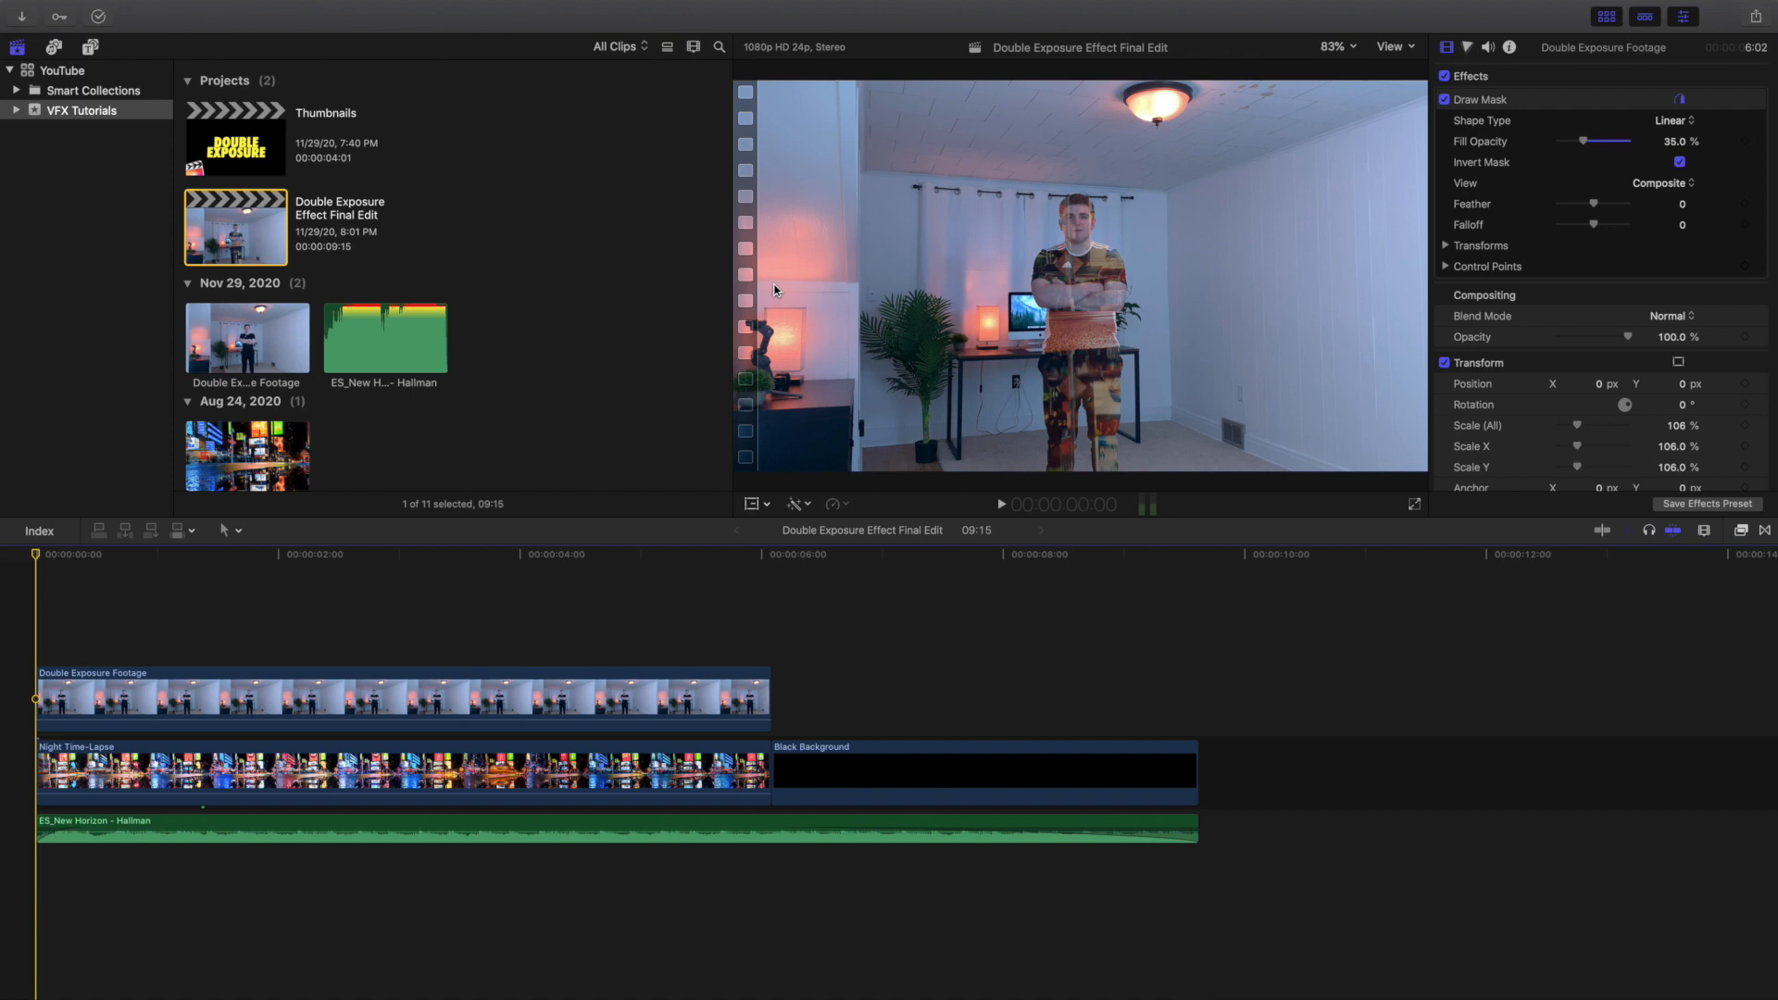
pyautogui.moveTo(489, 870)
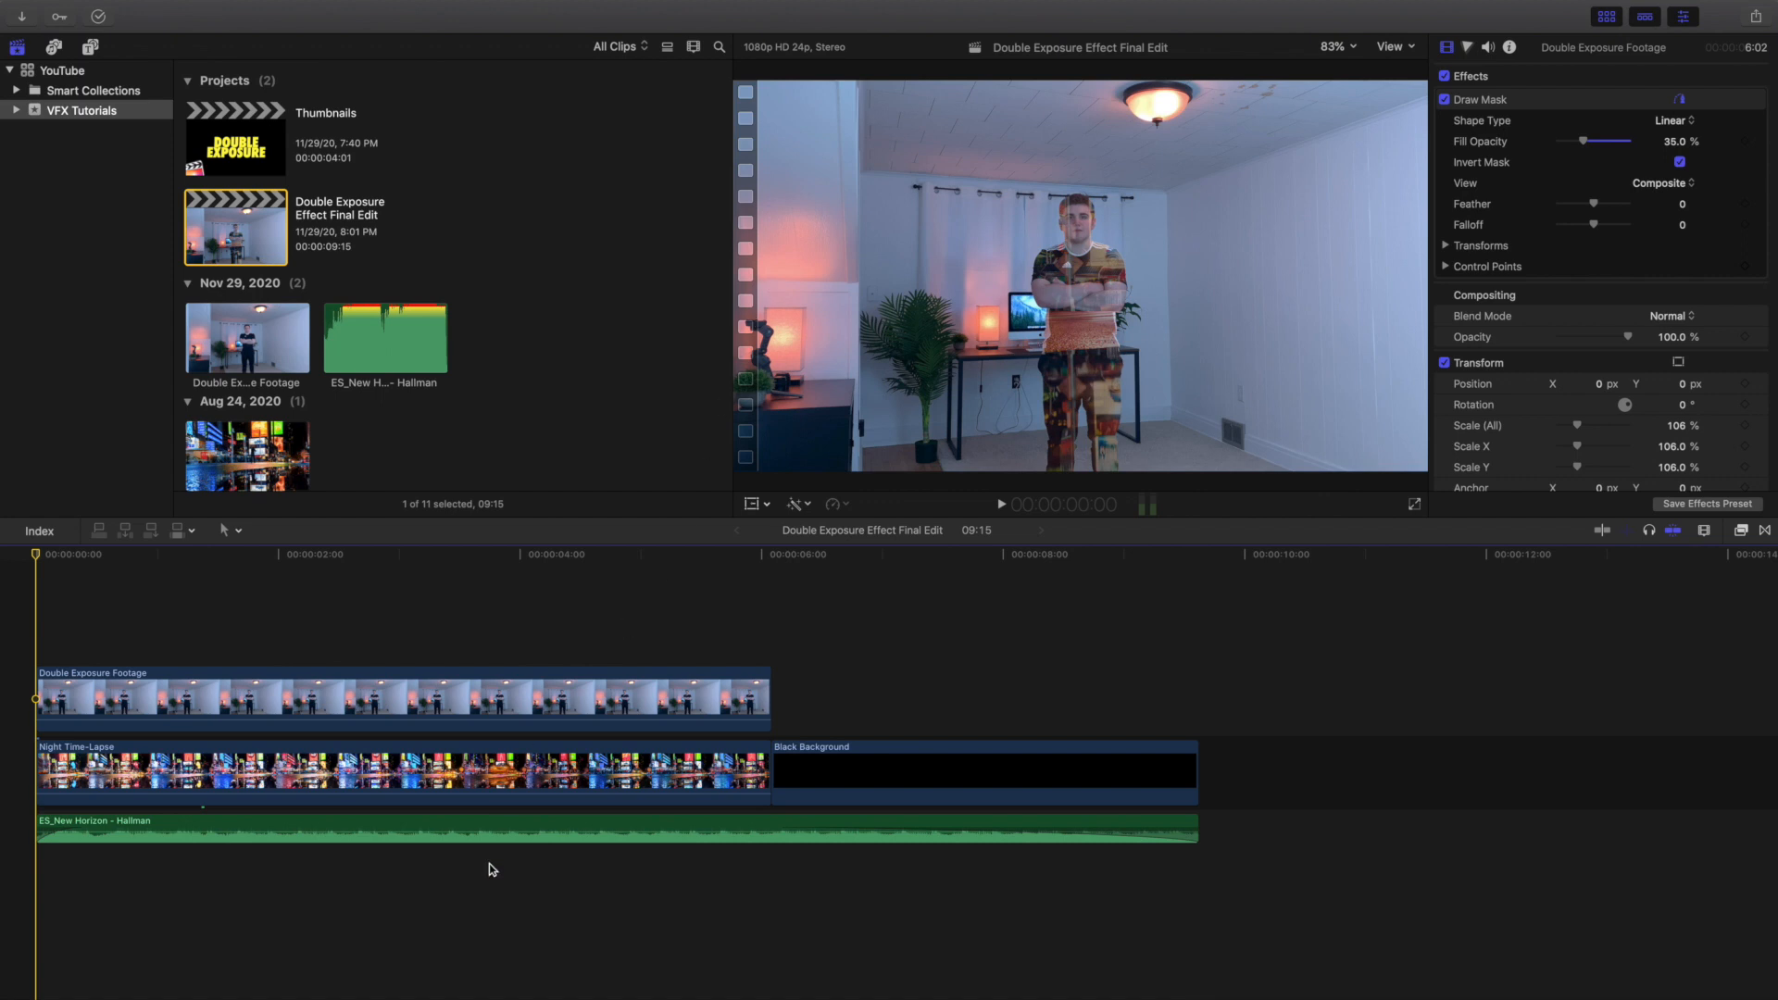
# Freeze the Double Exposure Footage clip on a held frame at about 2 seconds and select it.
pyautogui.click(428, 699)
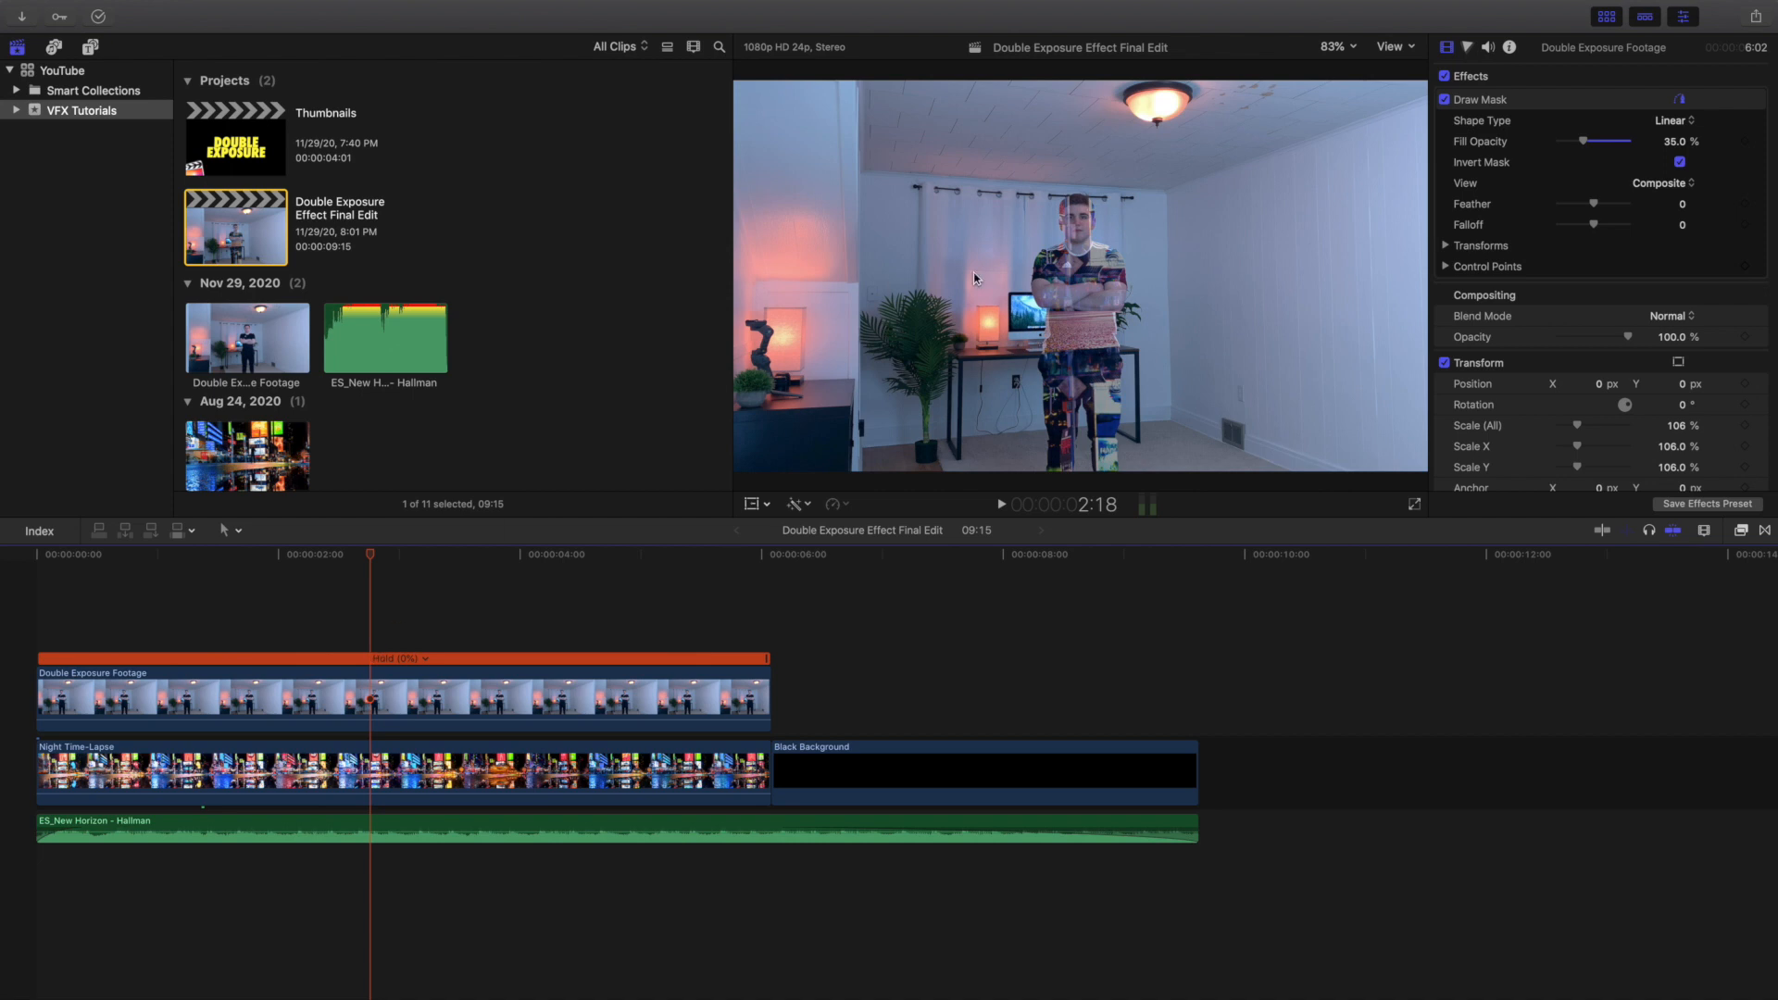
pyautogui.moveTo(993, 317)
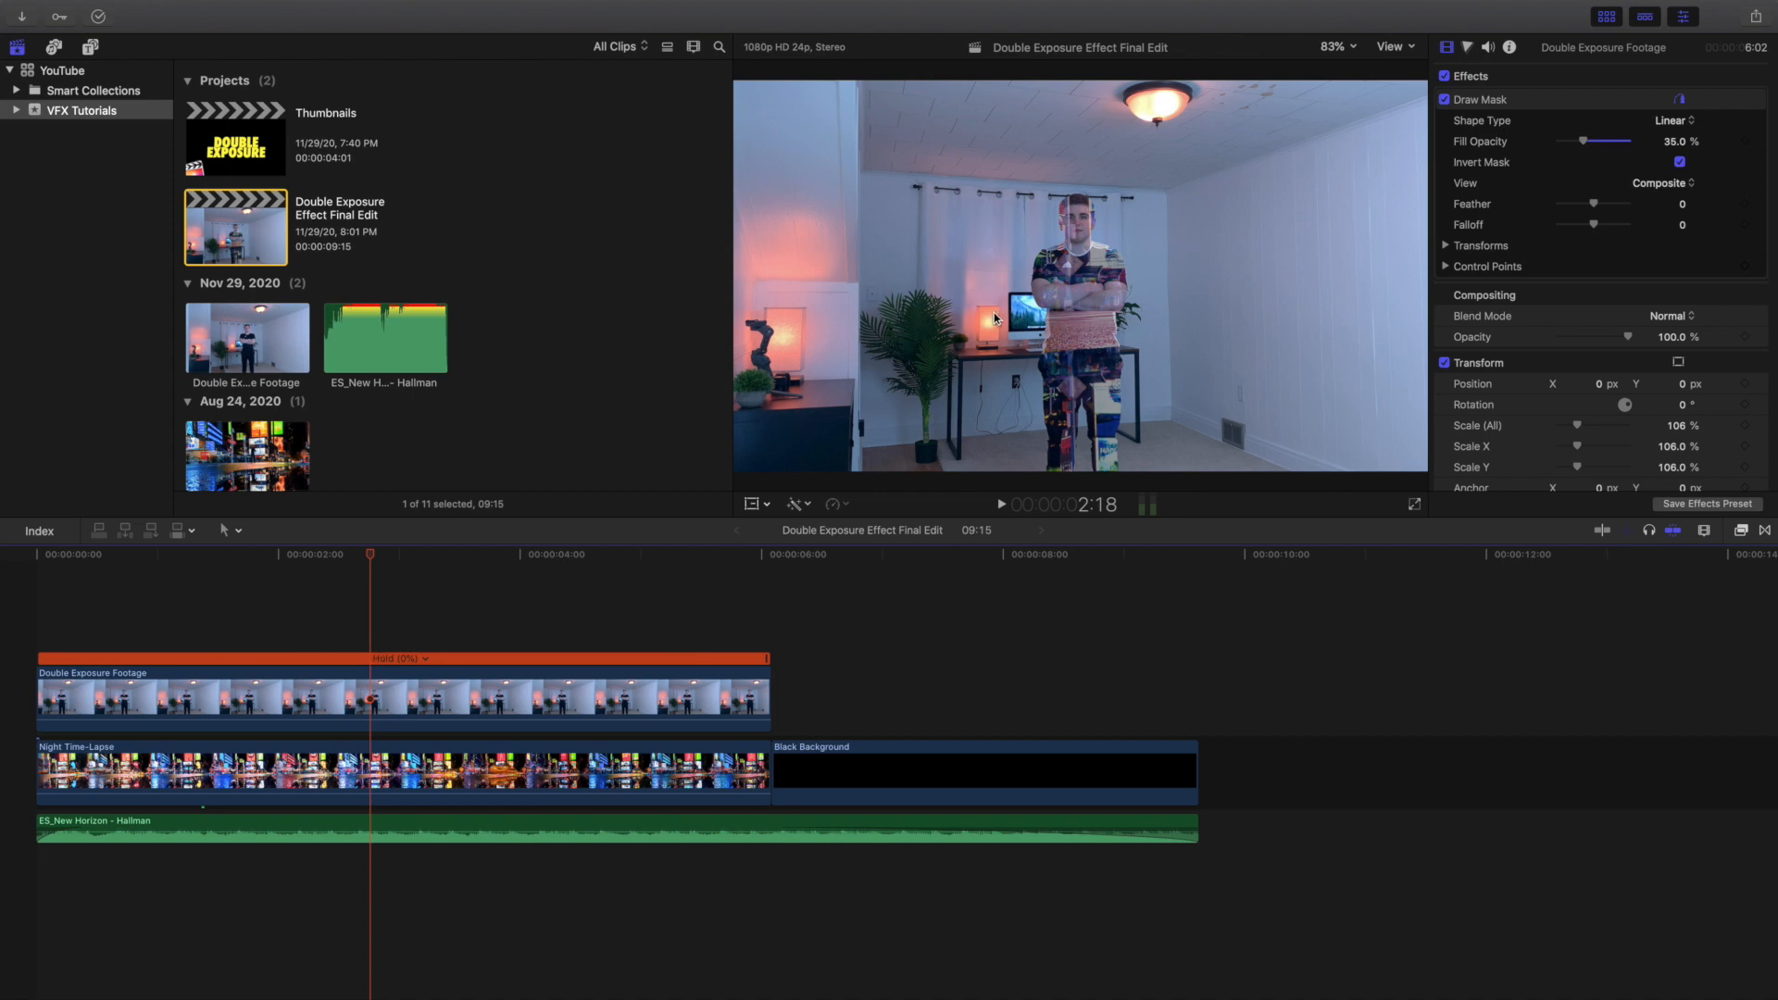
pyautogui.moveTo(373, 628)
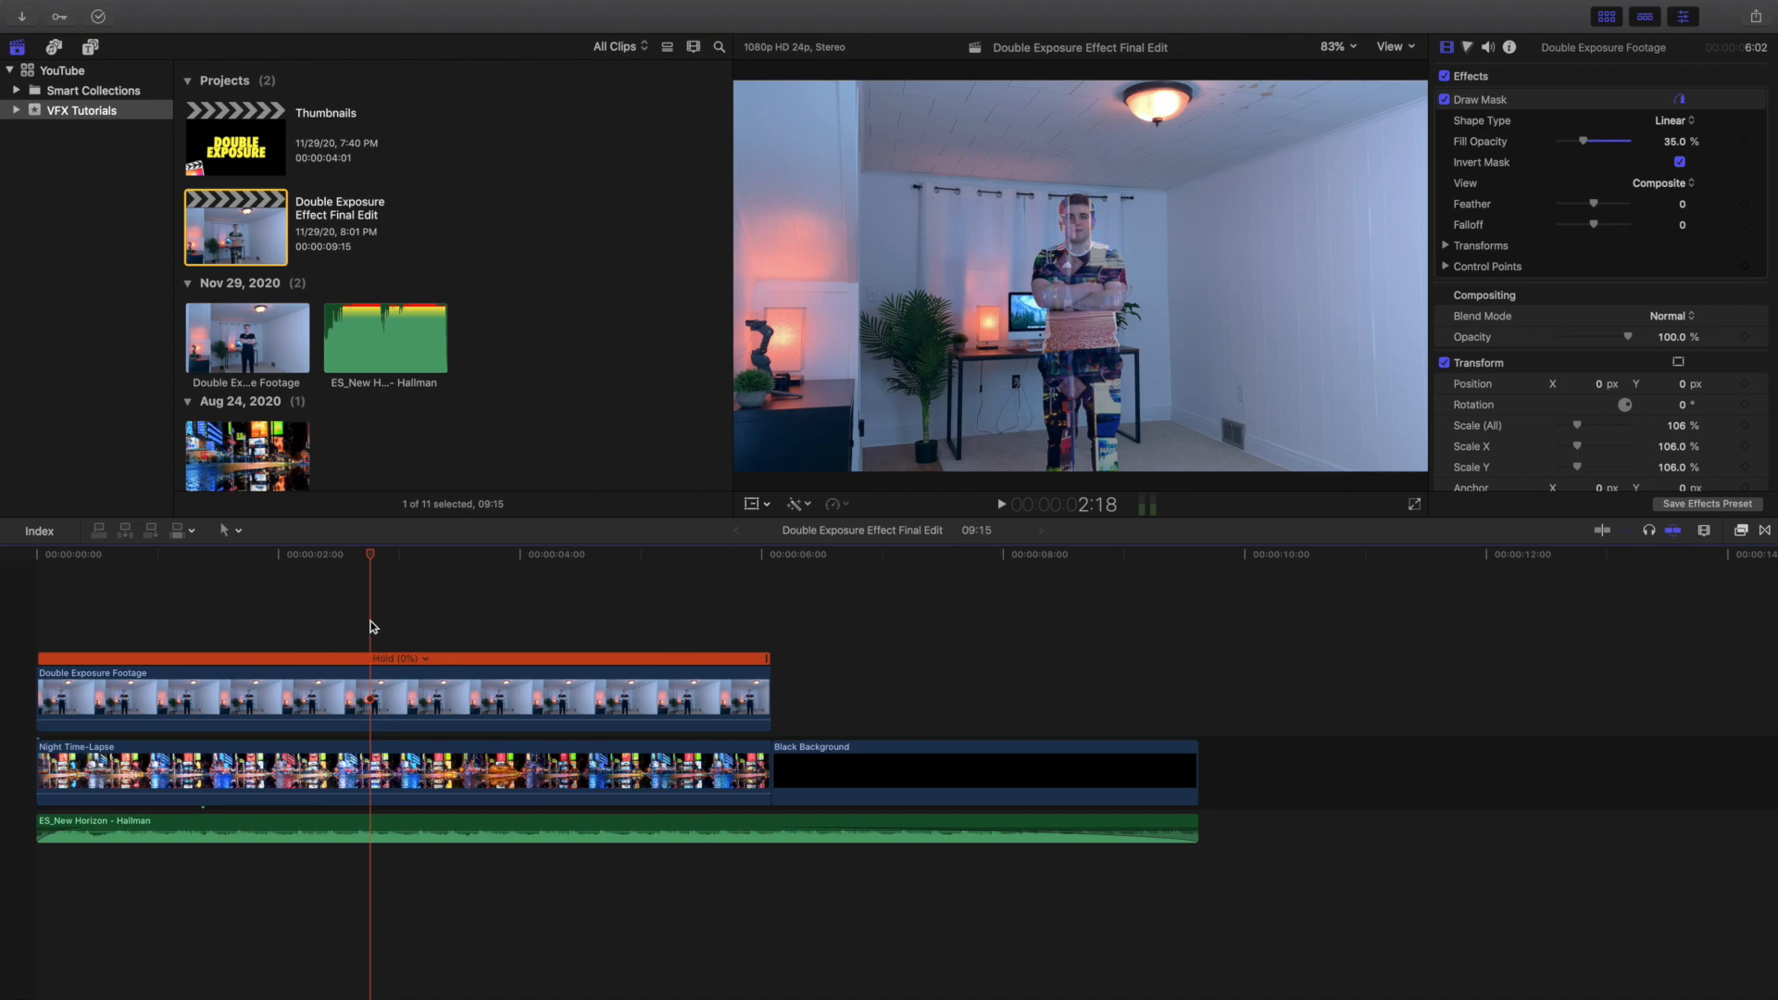
pyautogui.click(397, 691)
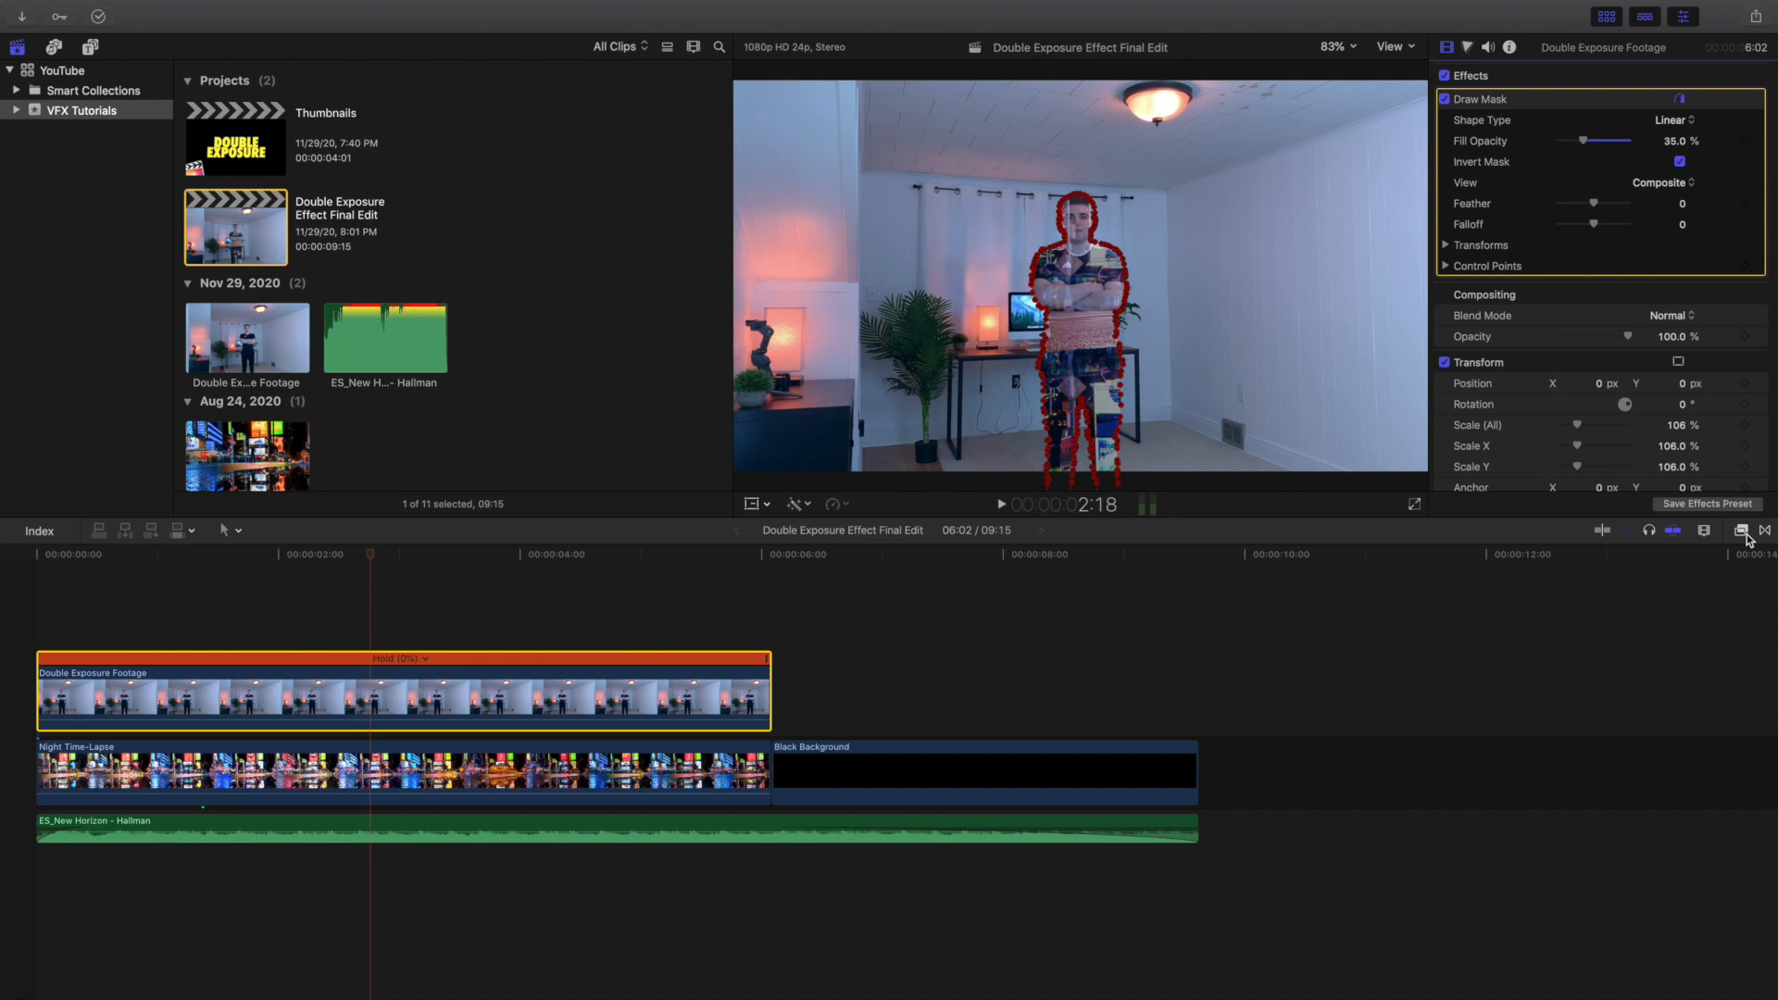
pyautogui.click(1740, 529)
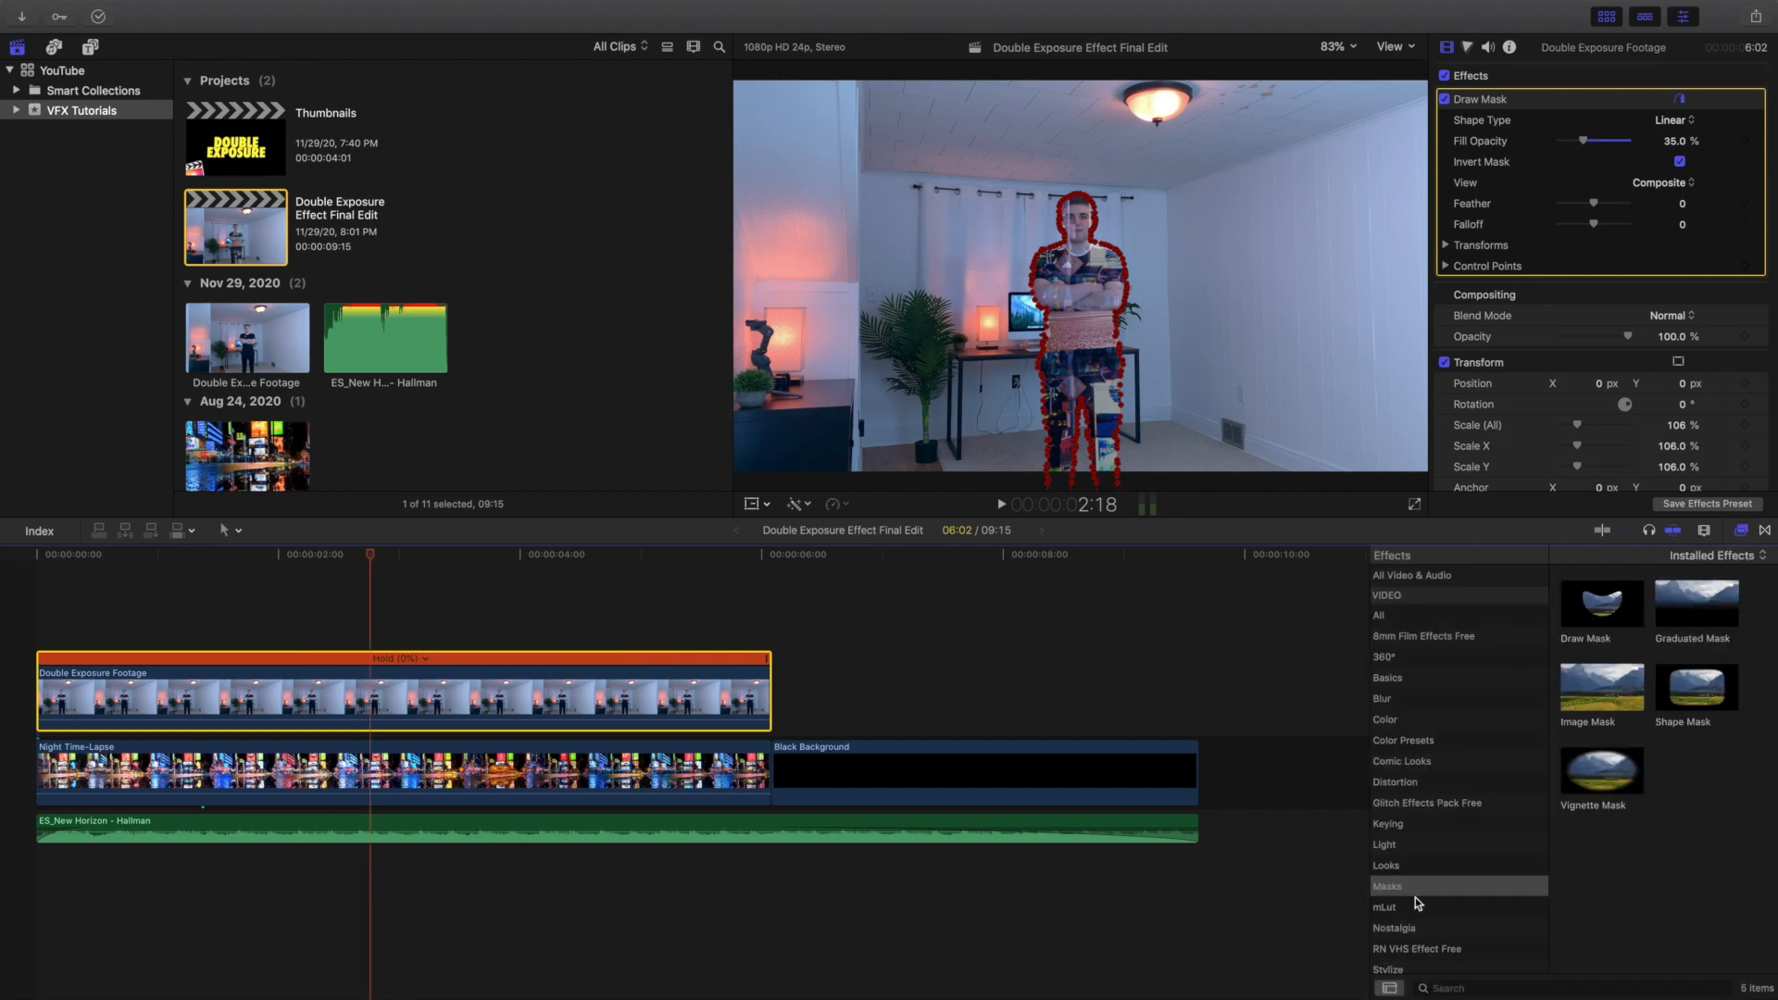
pyautogui.click(1387, 885)
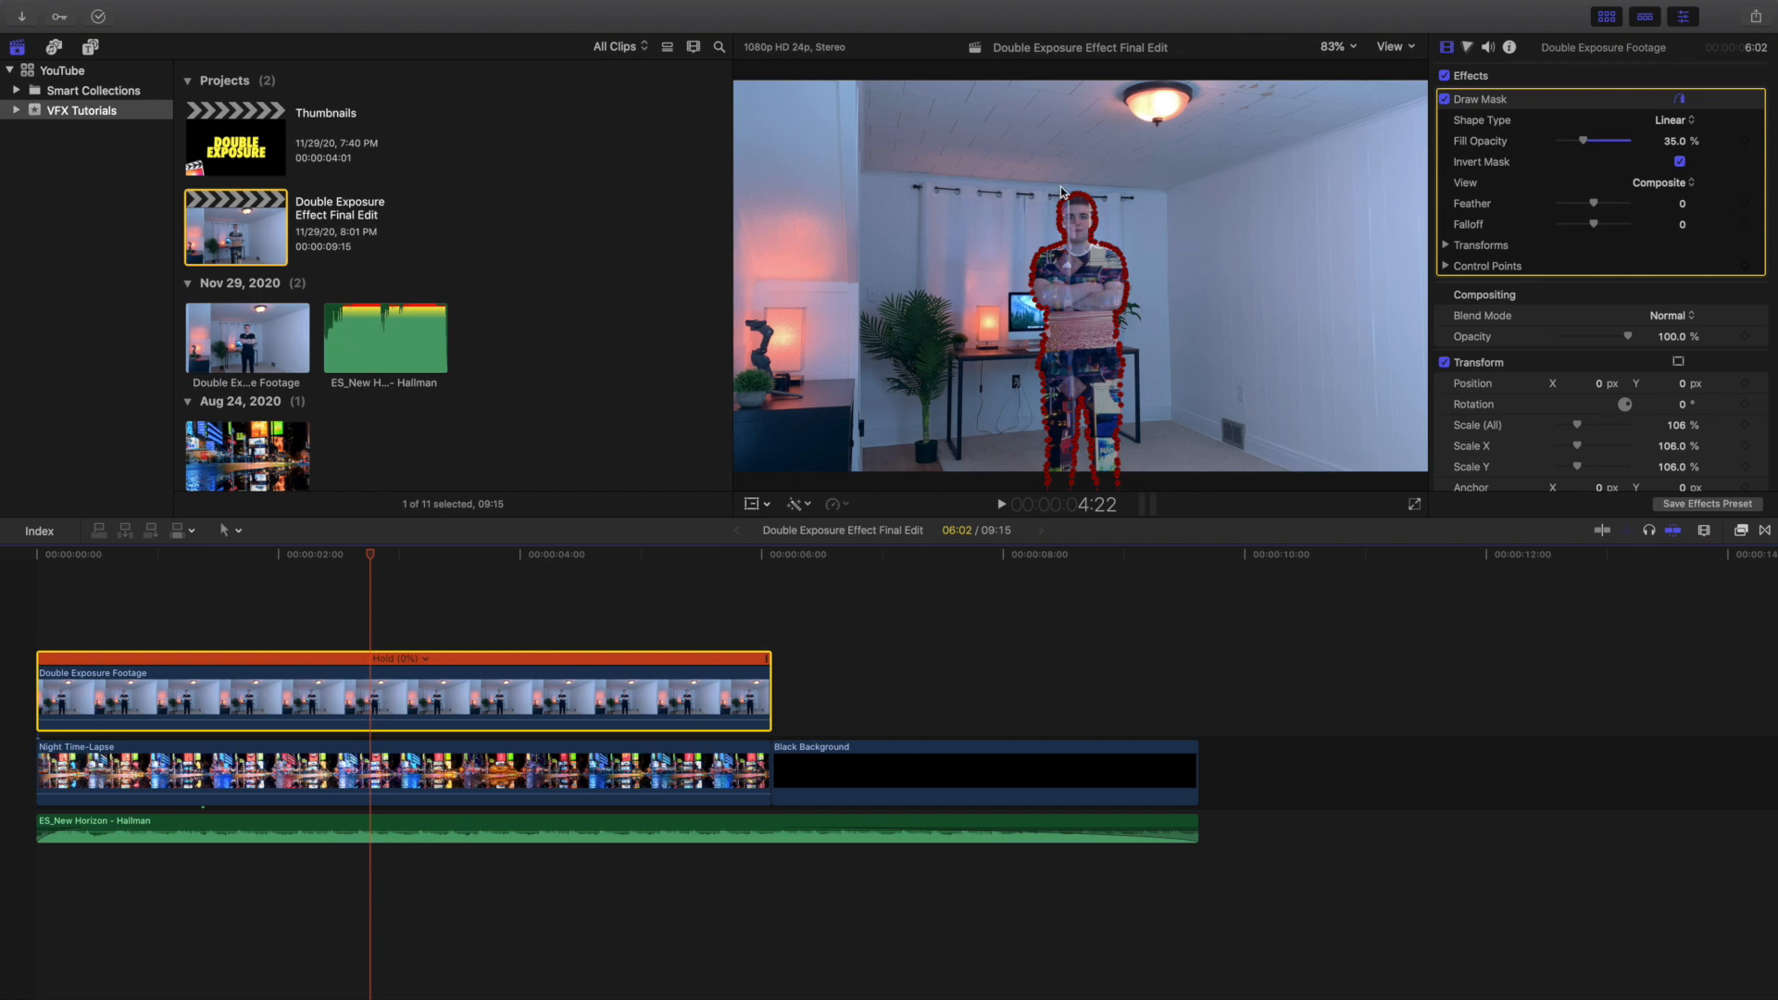
pyautogui.click(1679, 162)
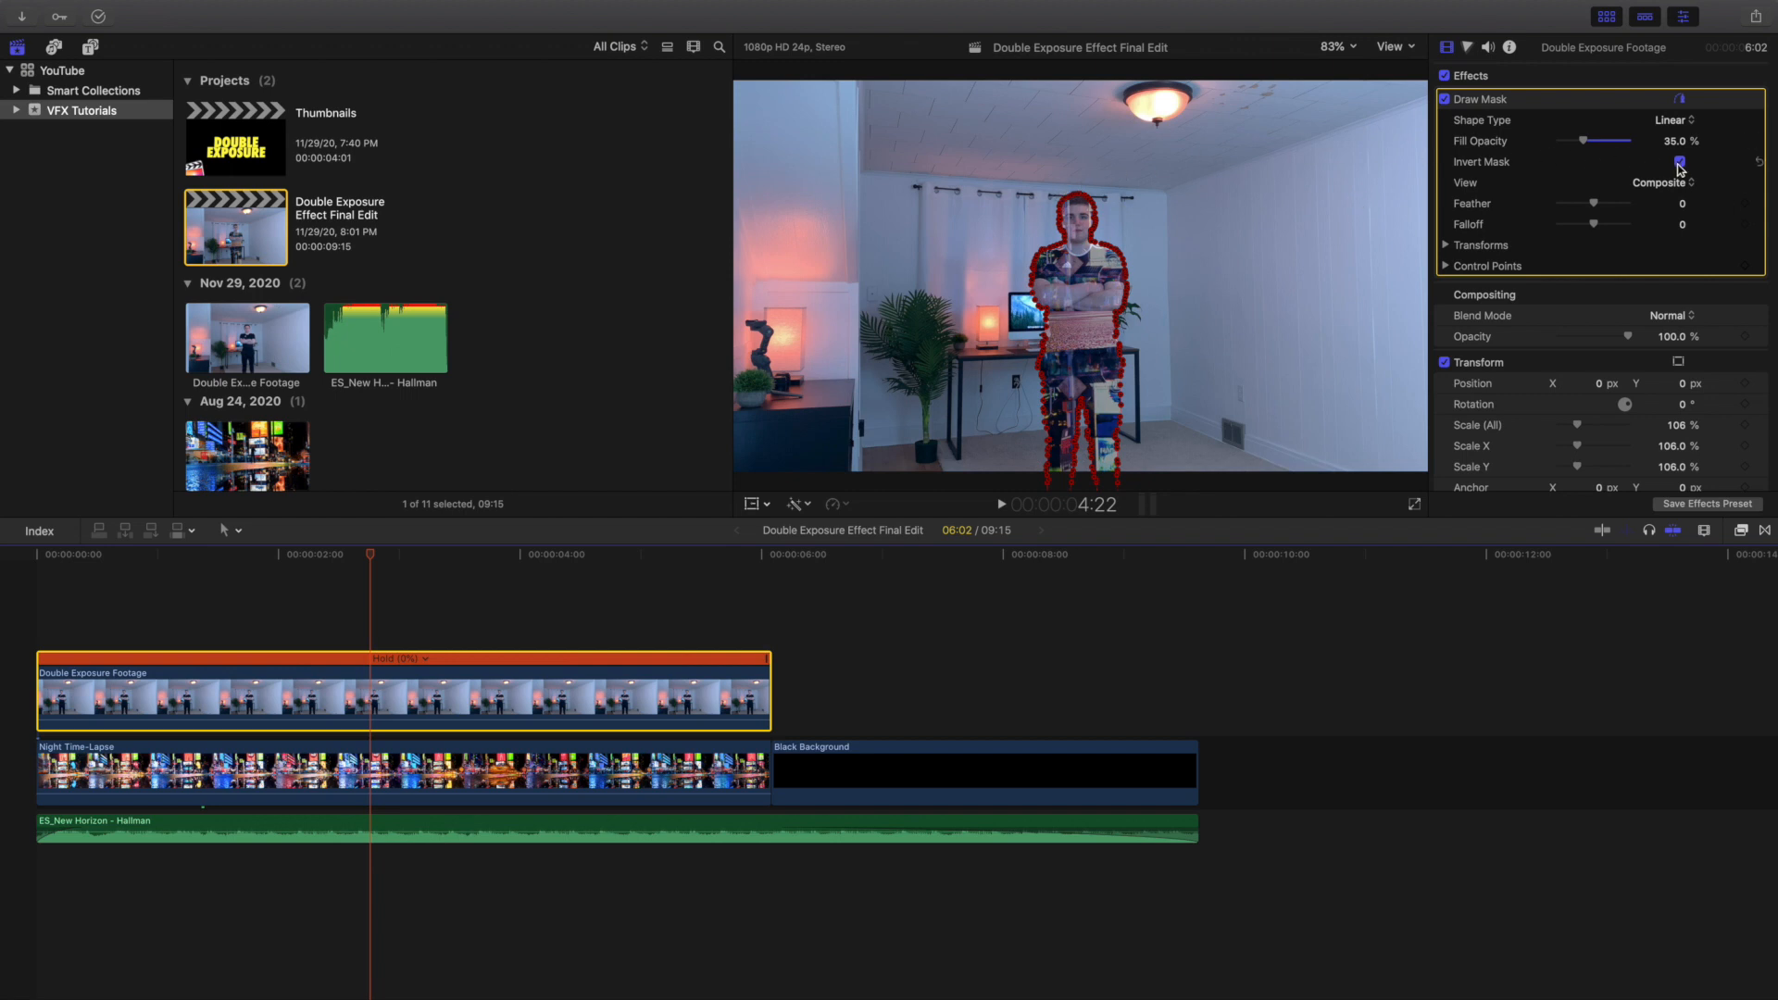
pyautogui.click(1679, 161)
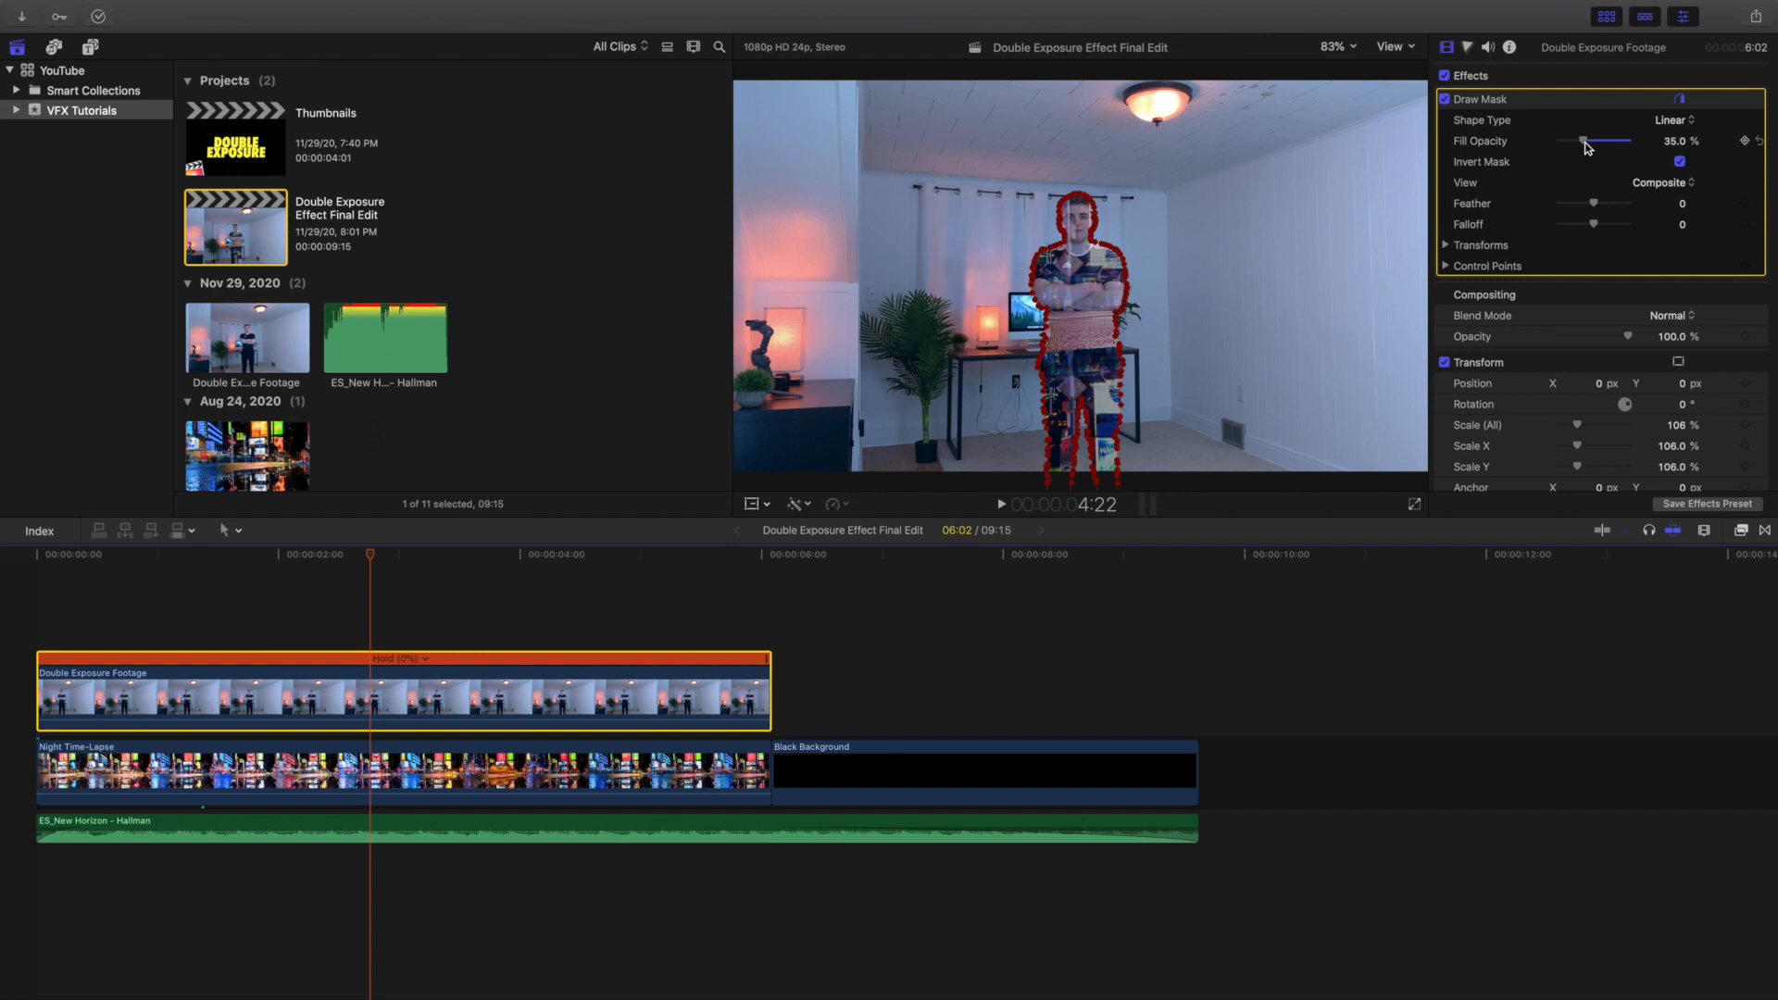
pyautogui.moveTo(1579, 148)
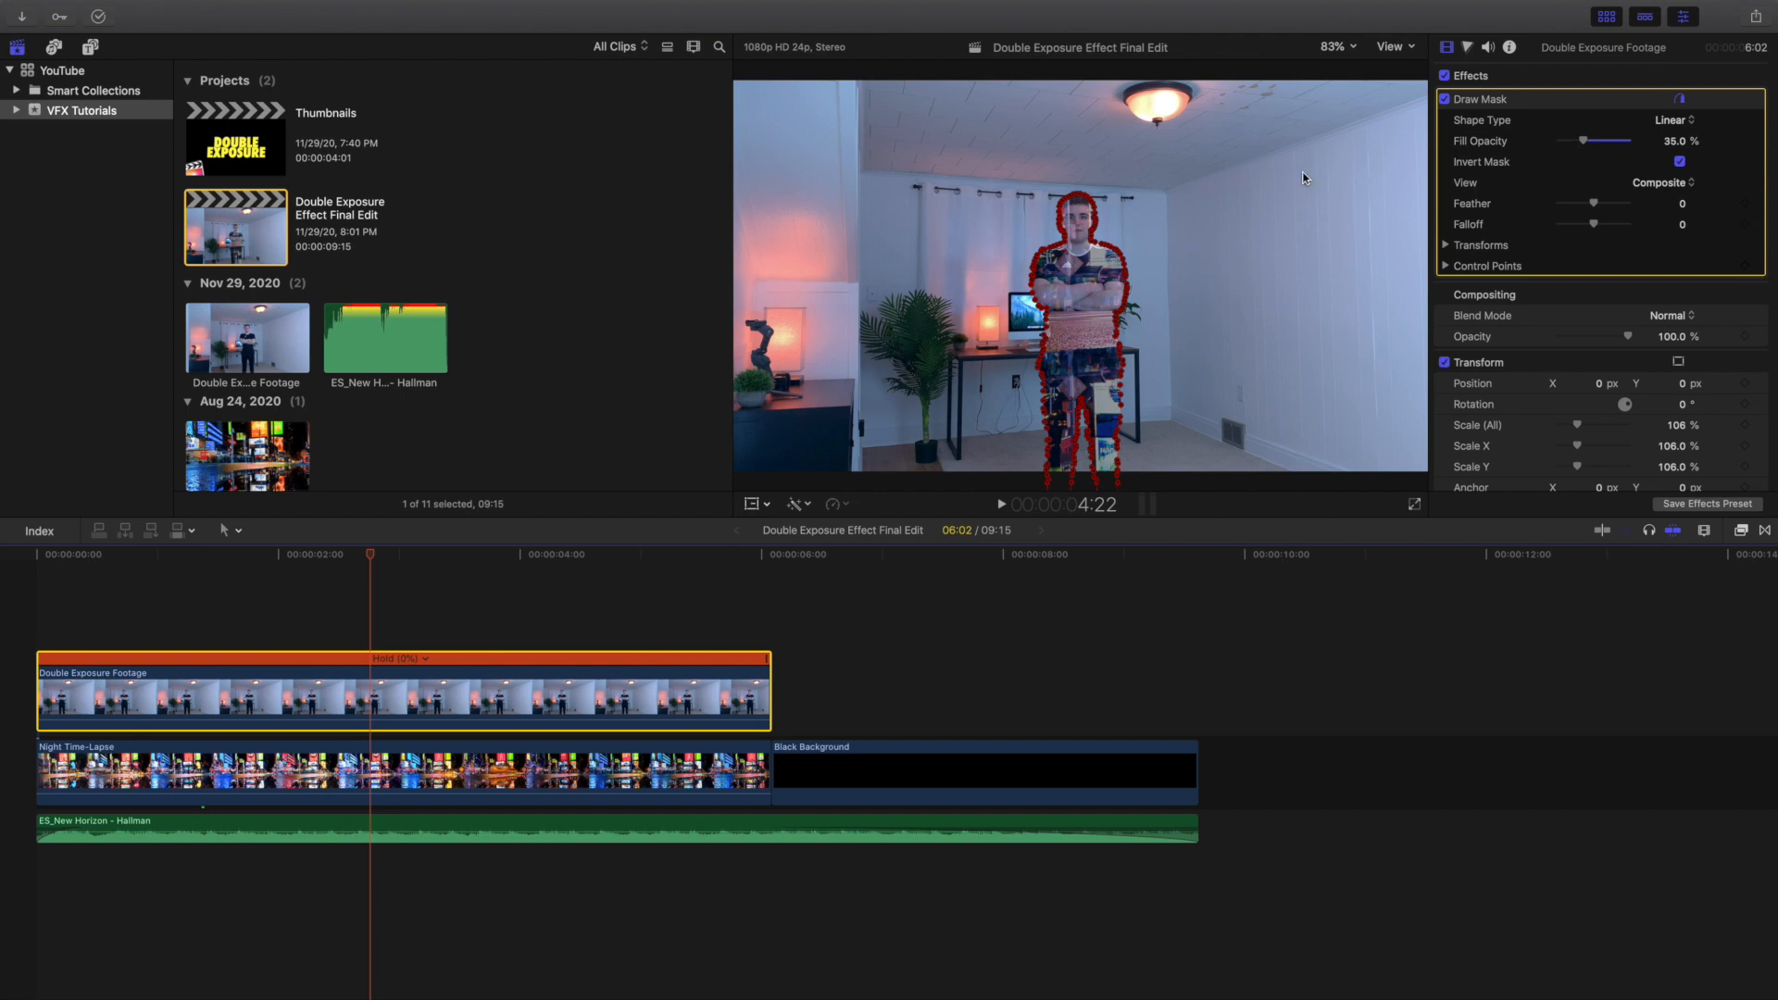
pyautogui.moveTo(1092, 319)
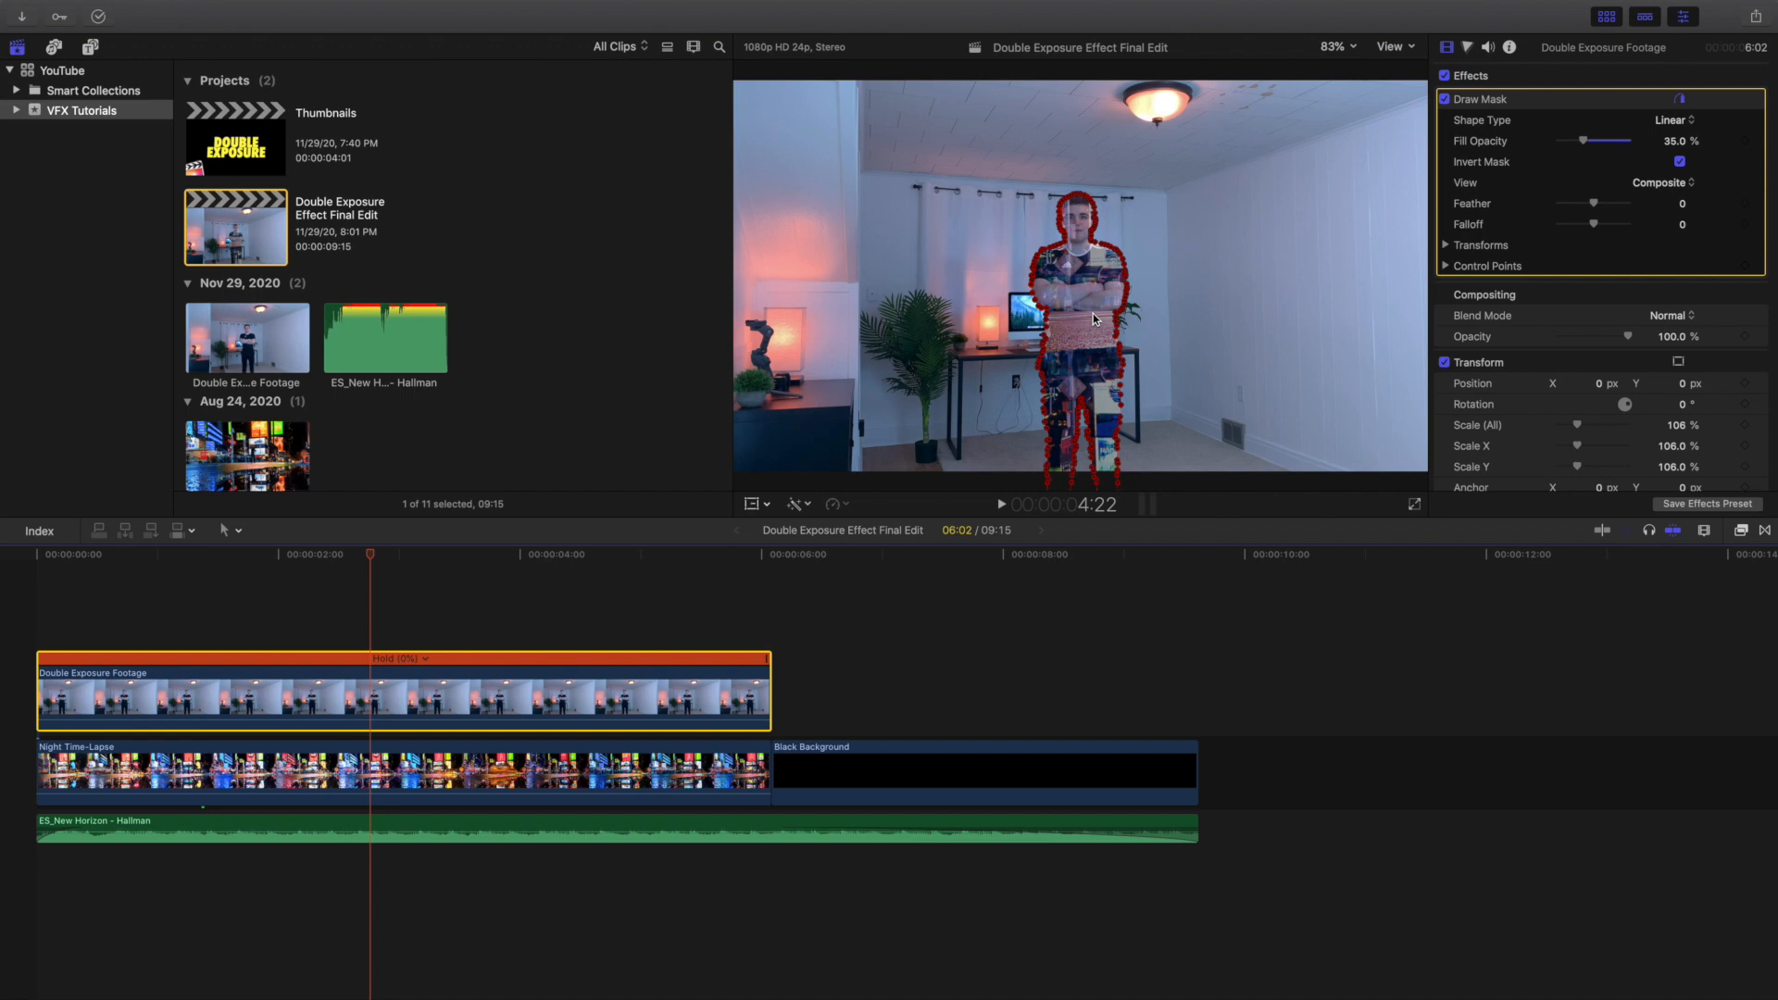
pyautogui.click(420, 770)
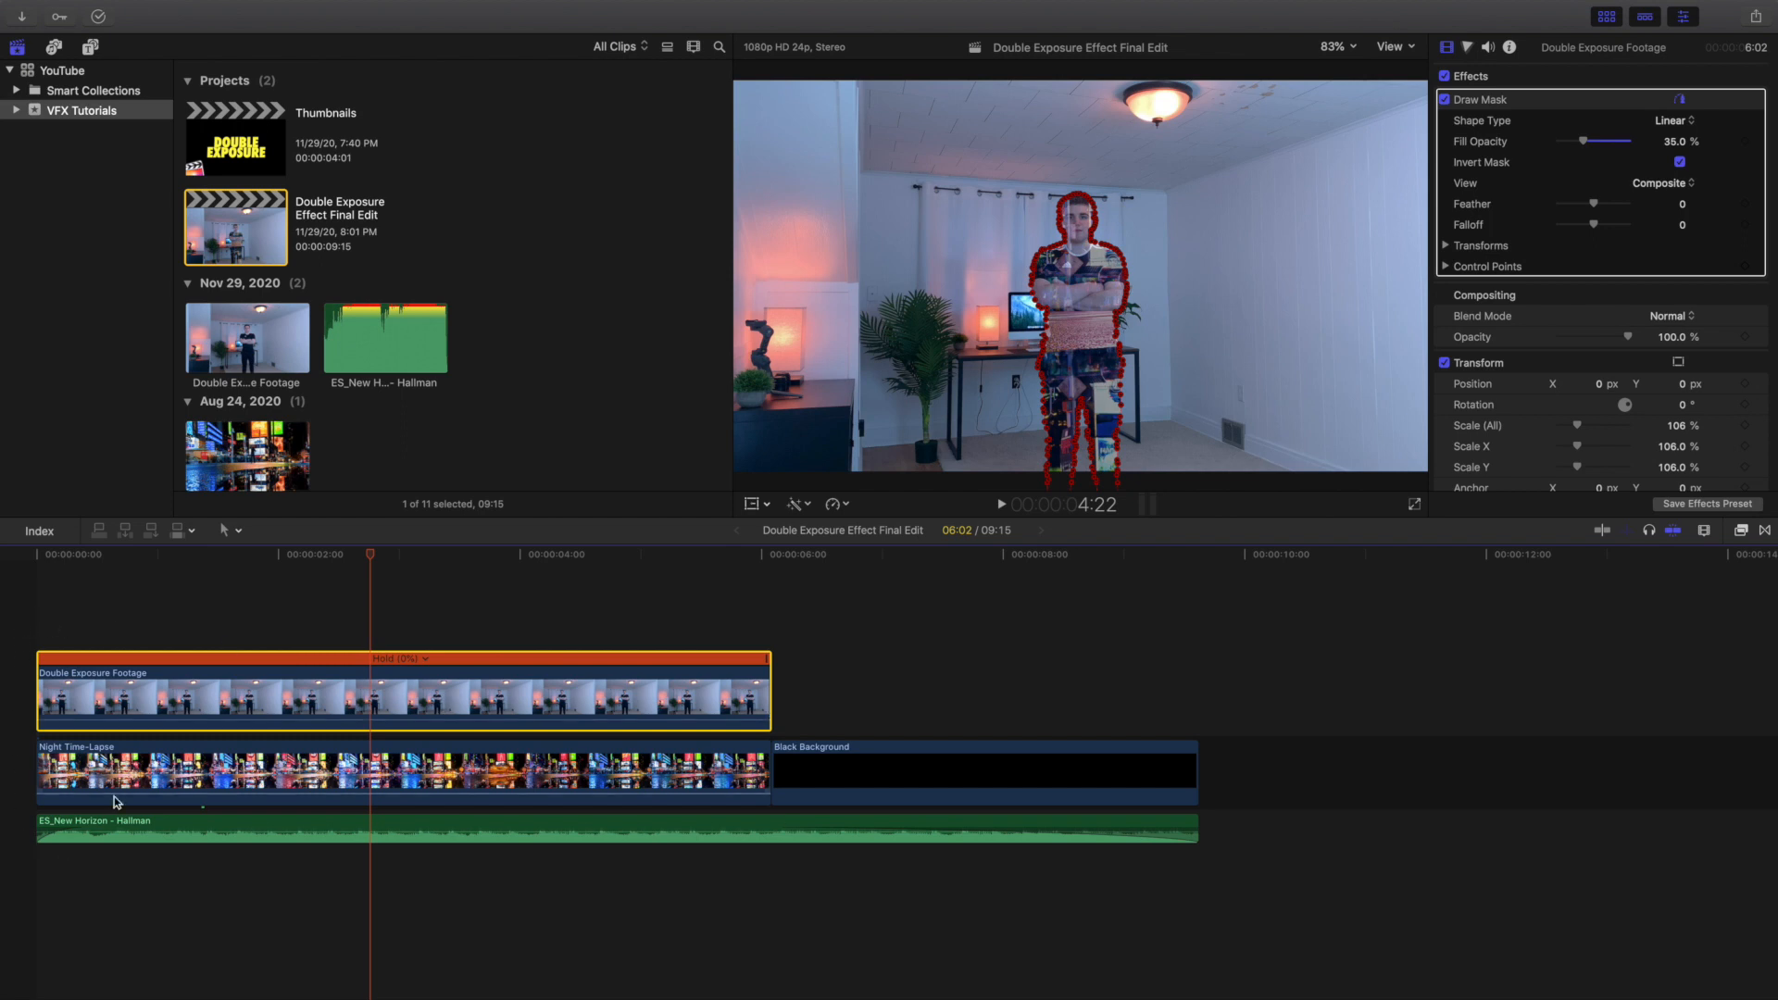
pyautogui.moveTo(109, 794)
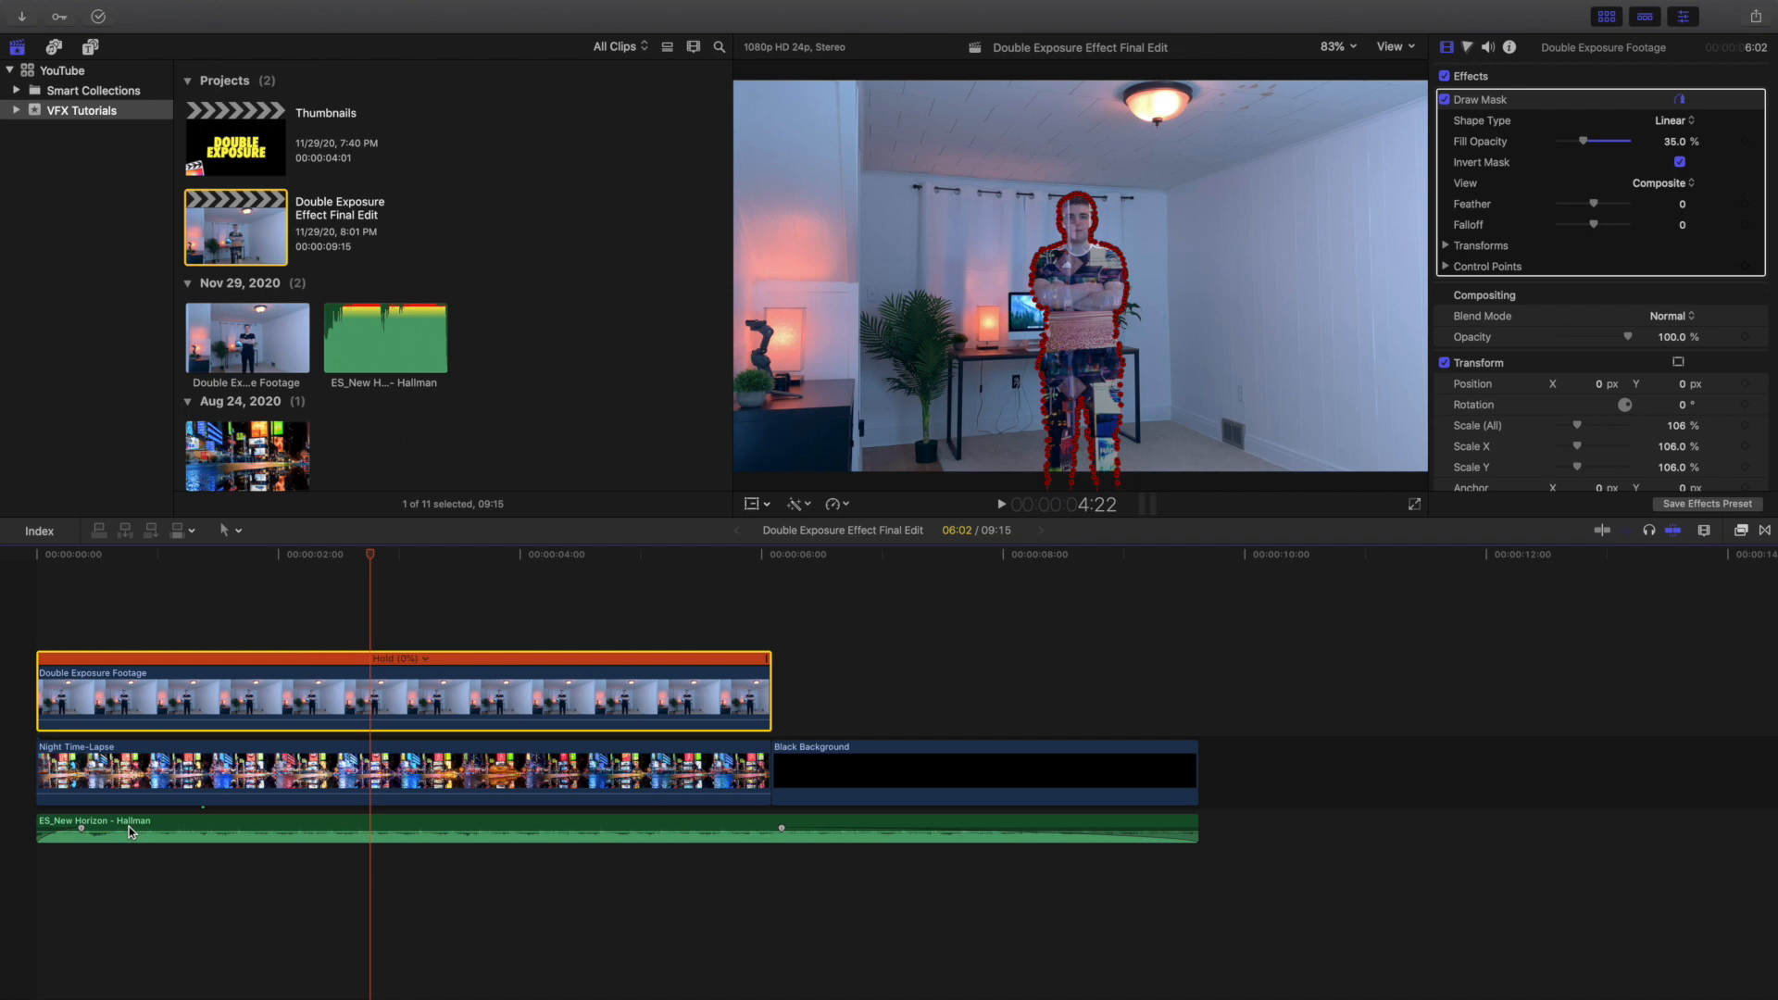
pyautogui.moveTo(128, 826); pyautogui.dragTo(128, 839)
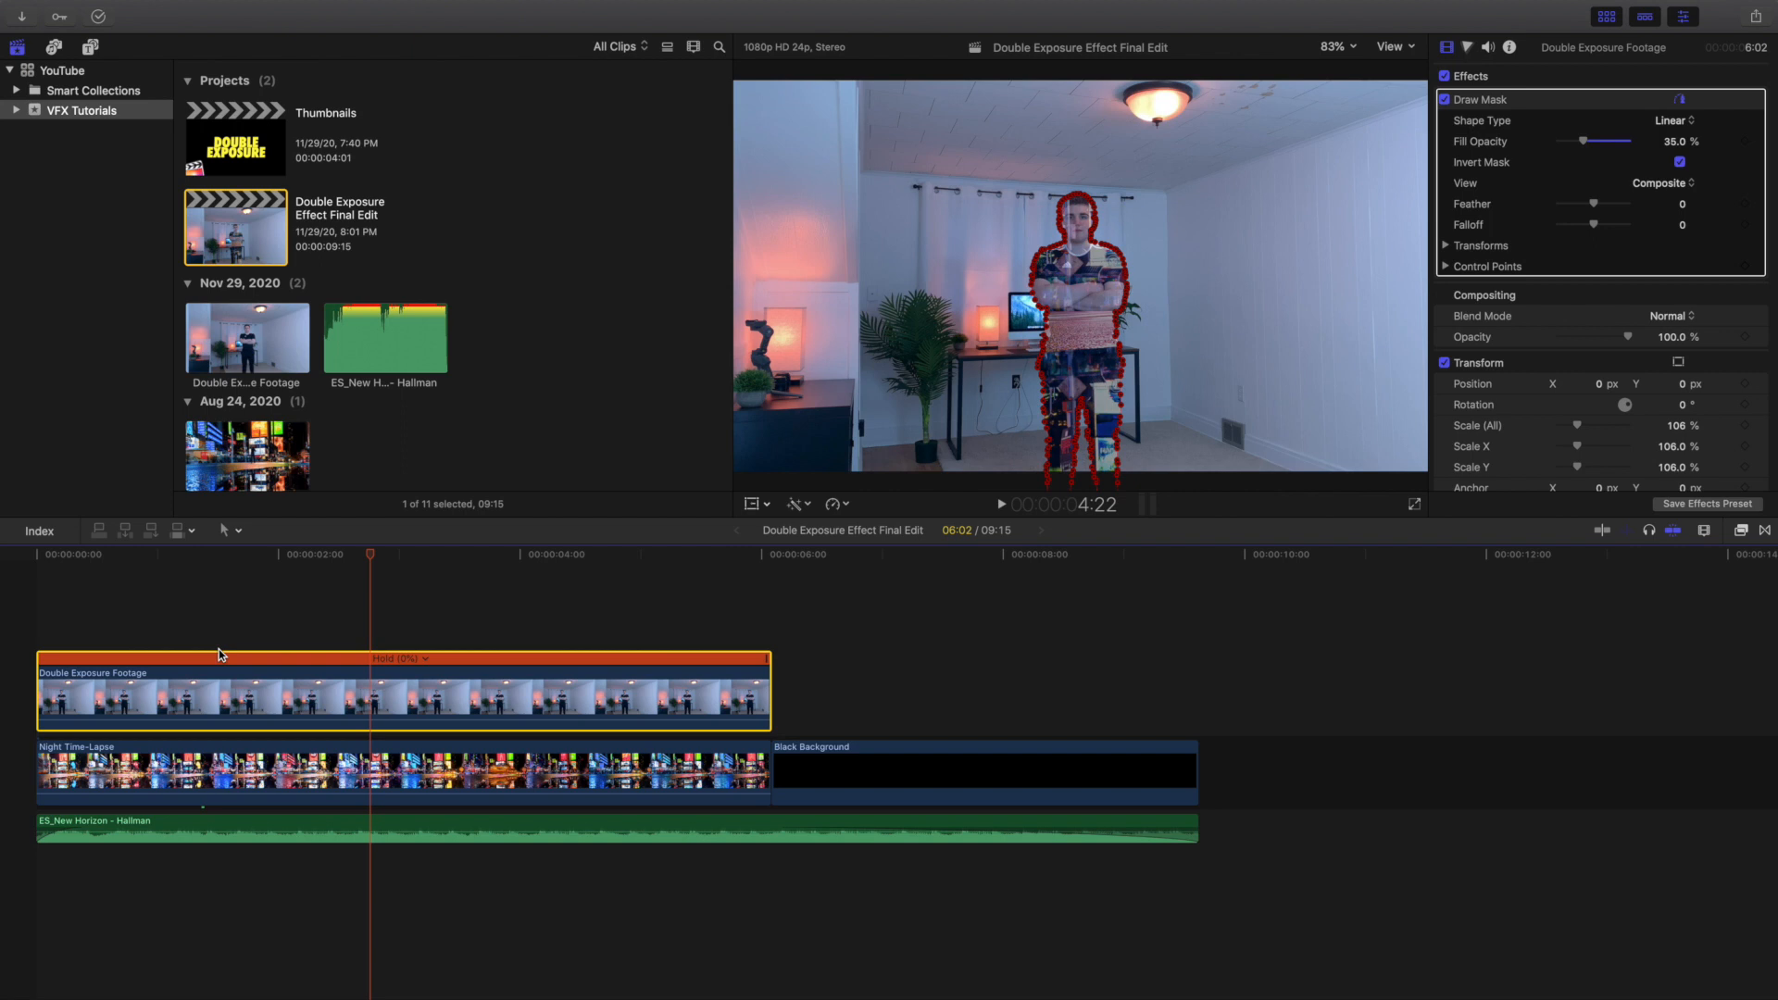
pyautogui.moveTo(256, 665)
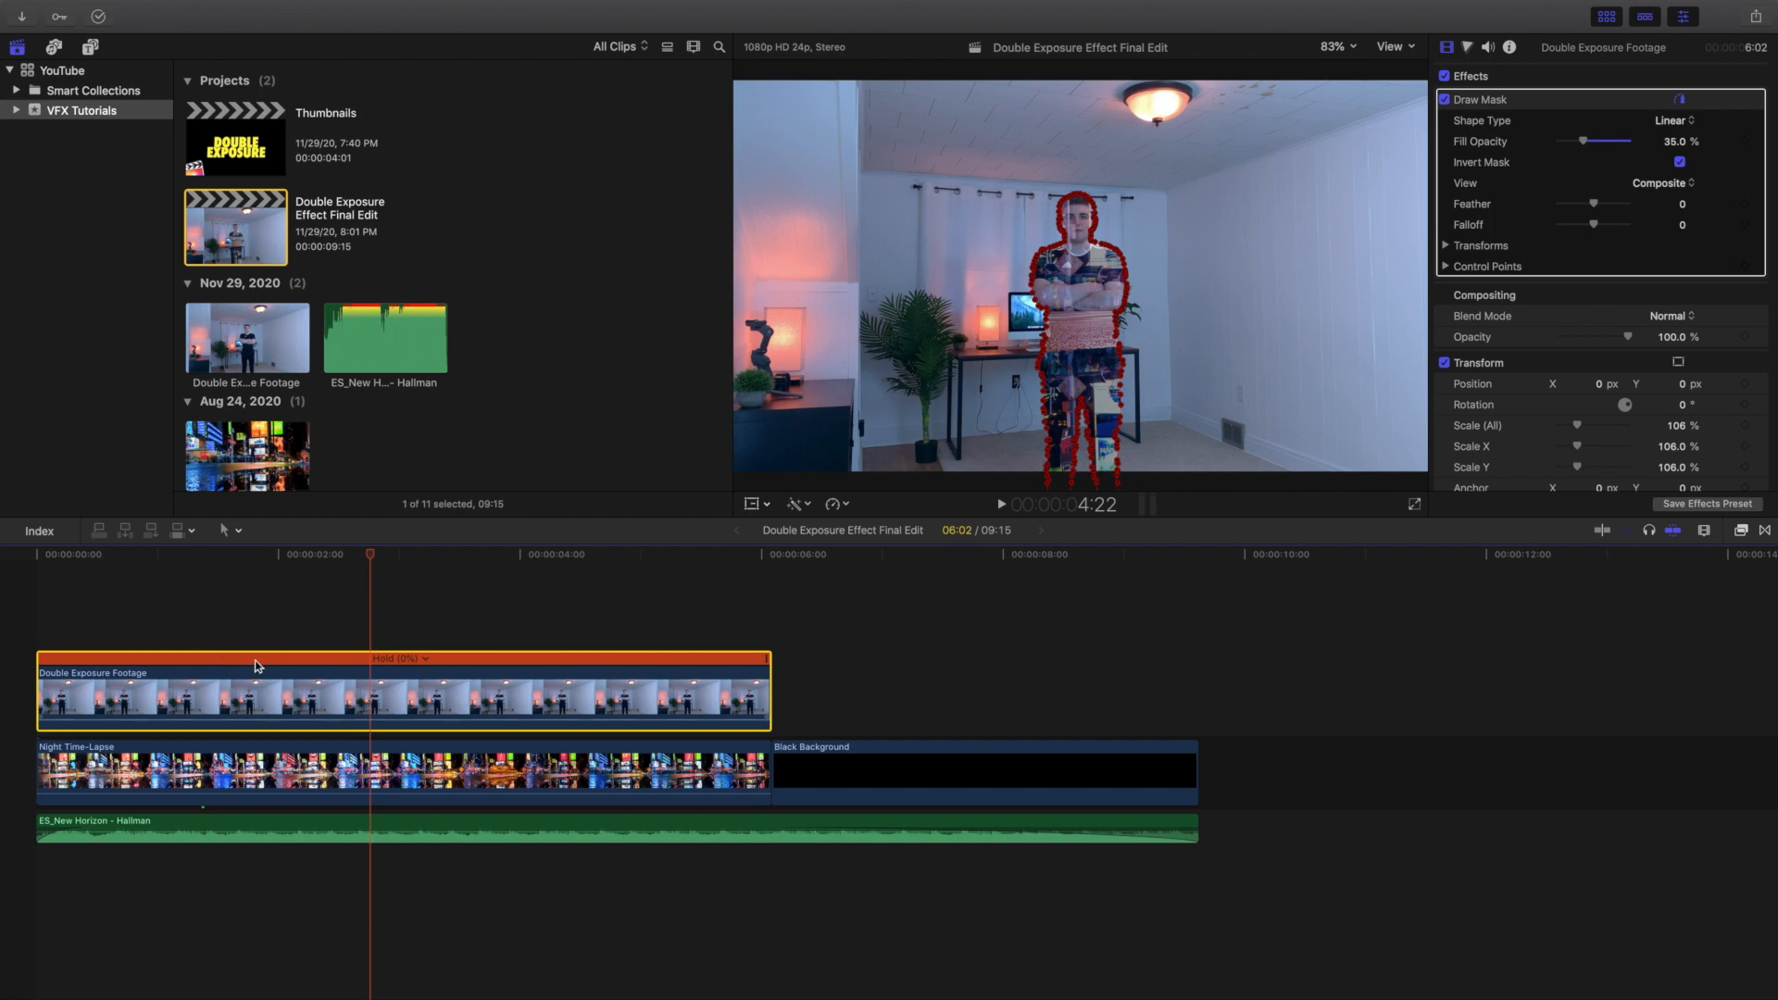
pyautogui.moveTo(850, 517)
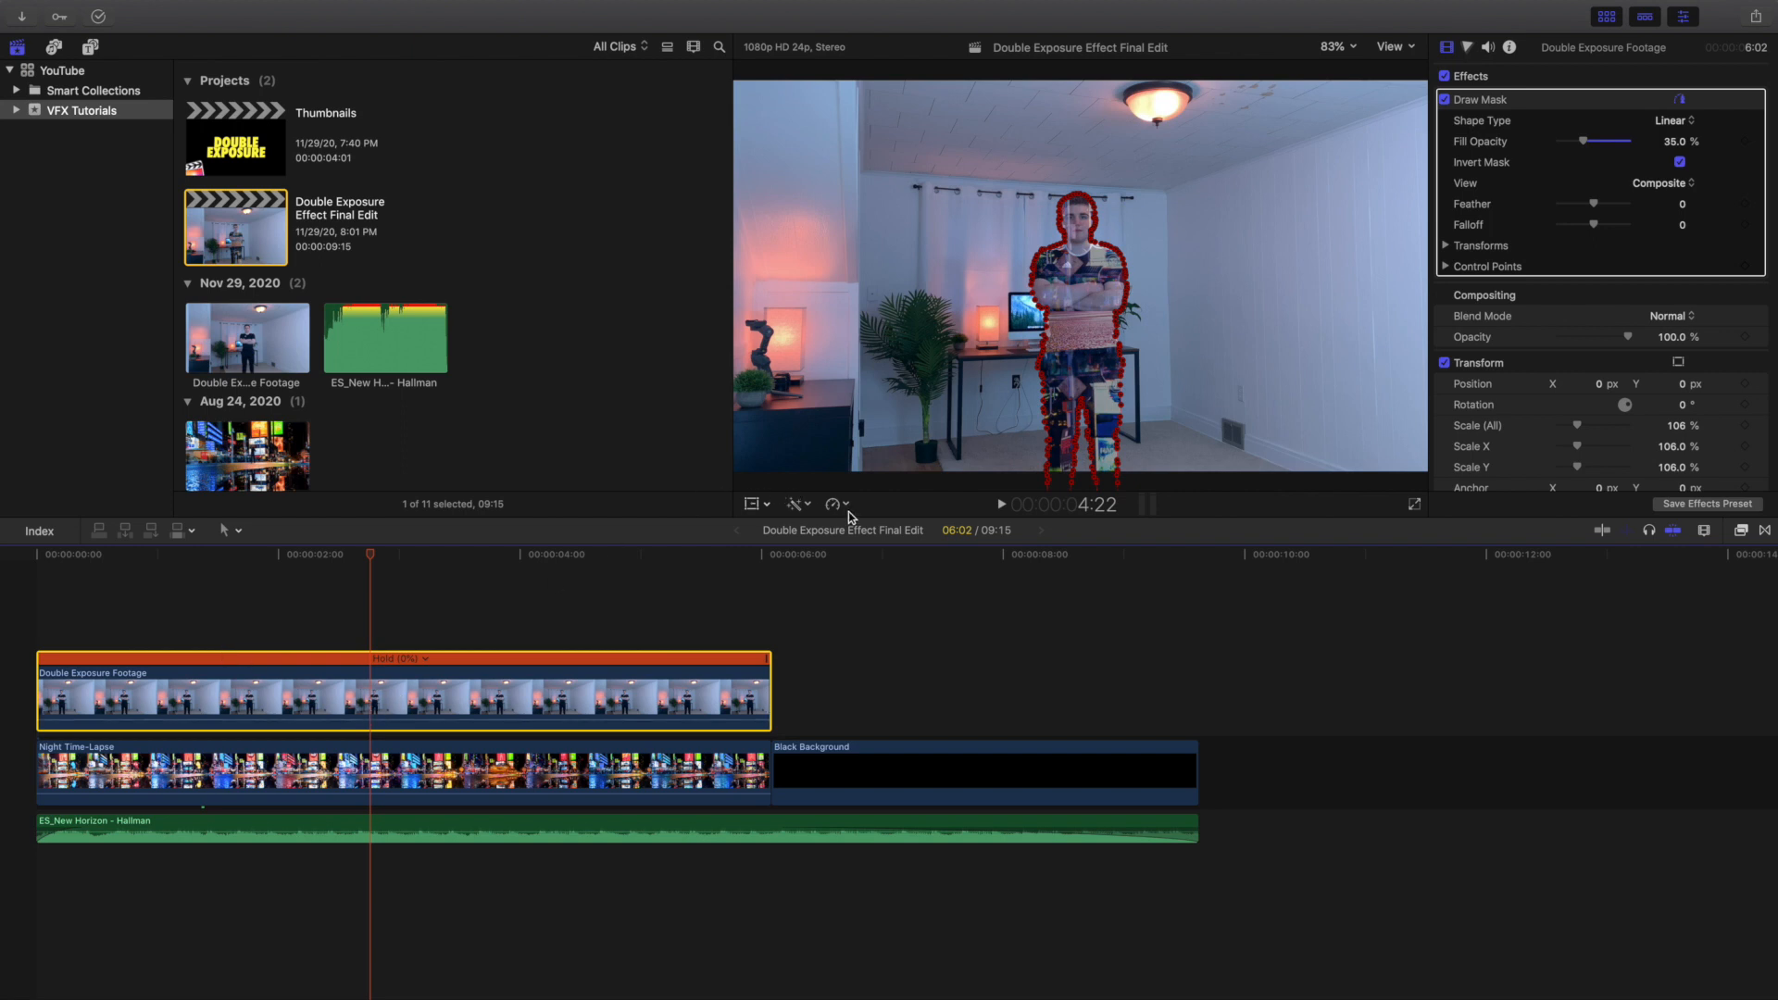
pyautogui.click(834, 504)
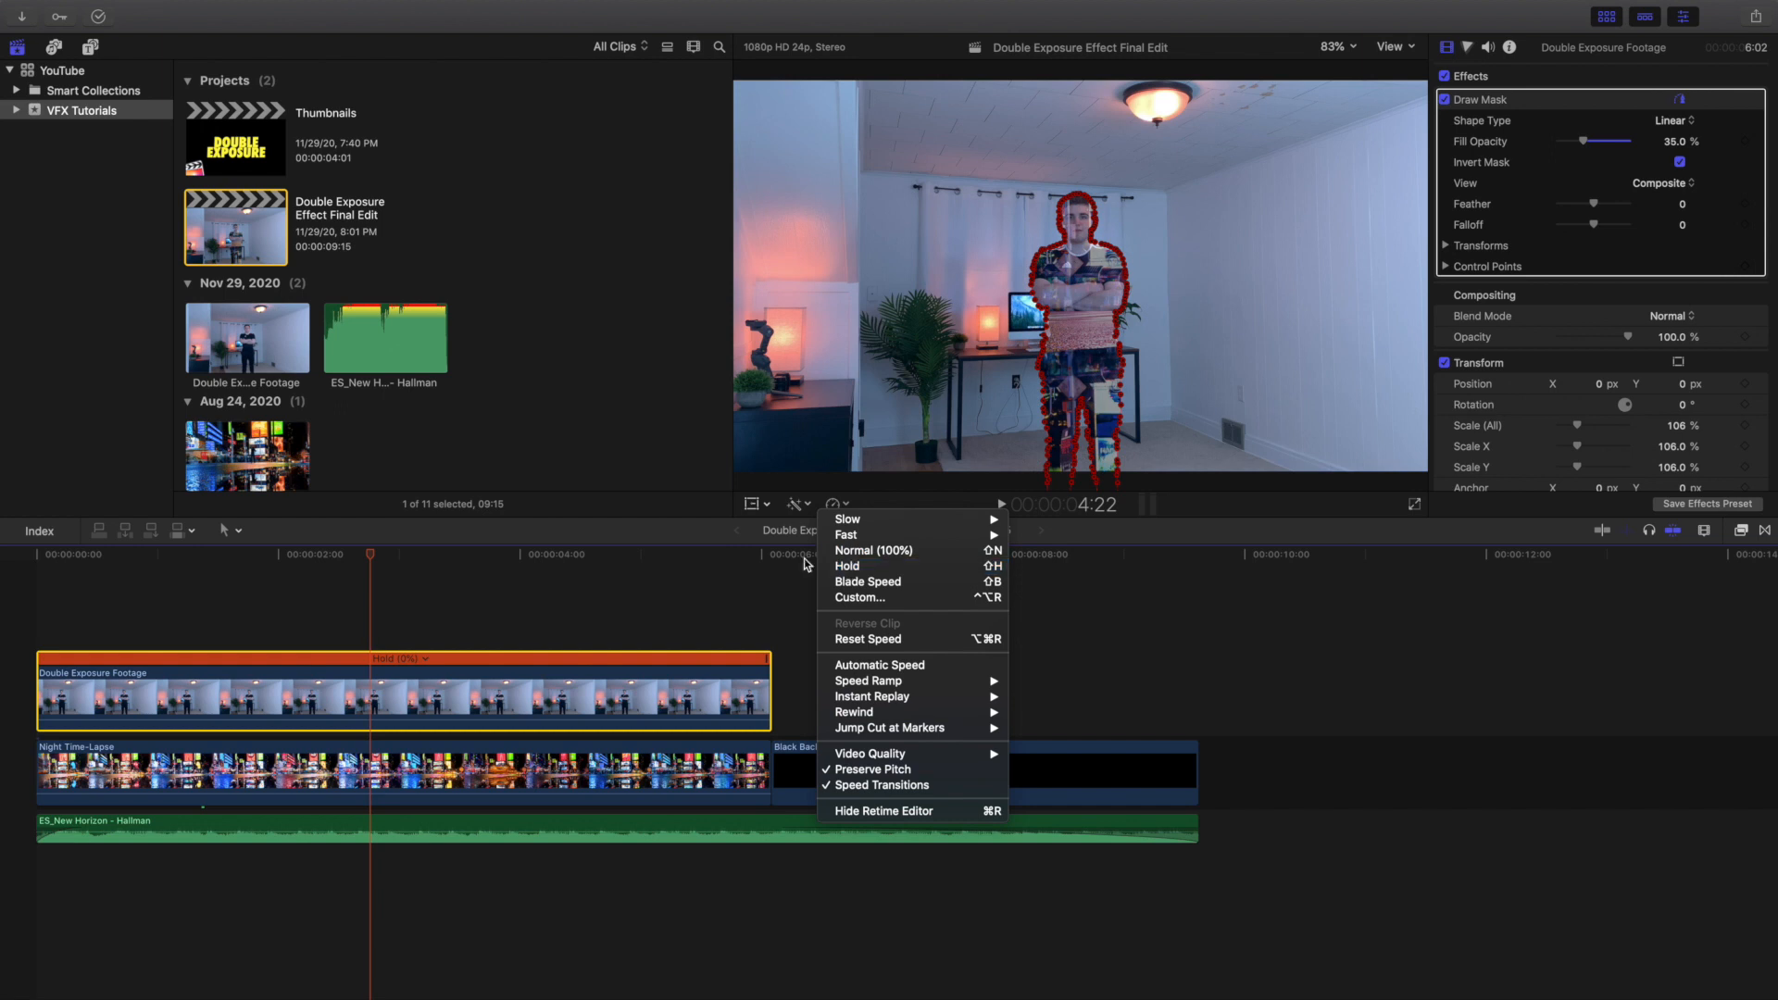
pyautogui.moveTo(846, 567)
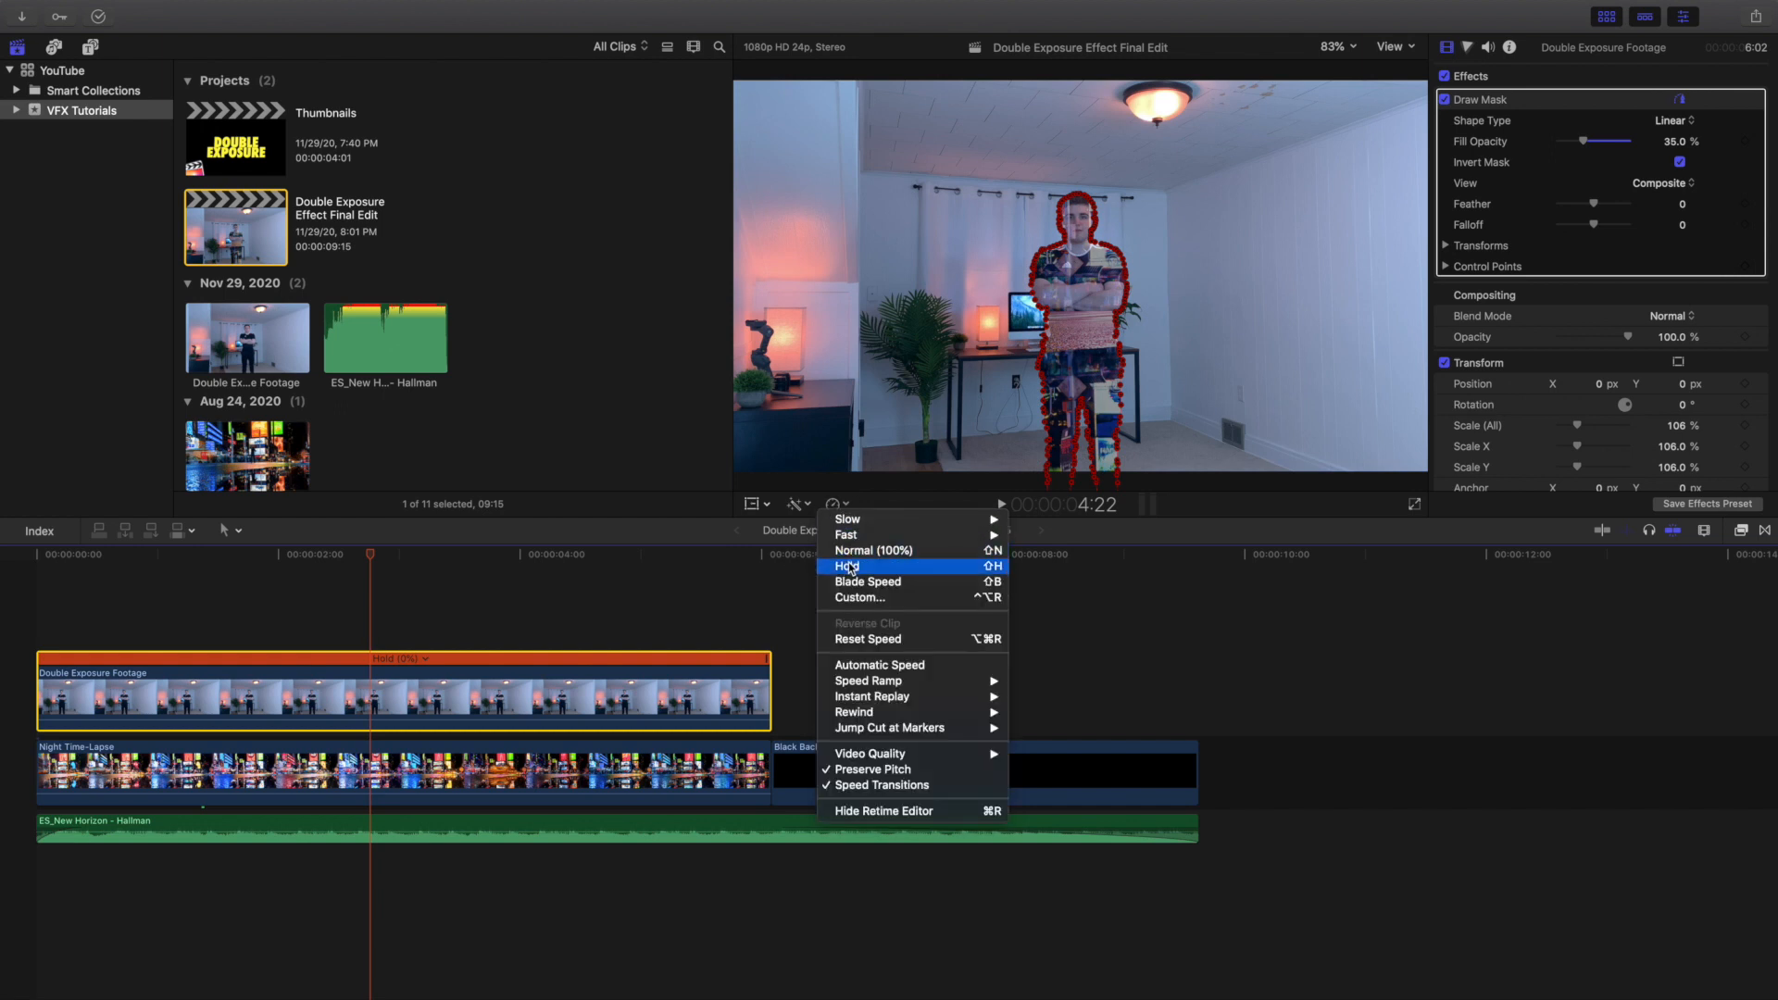
pyautogui.click(847, 567)
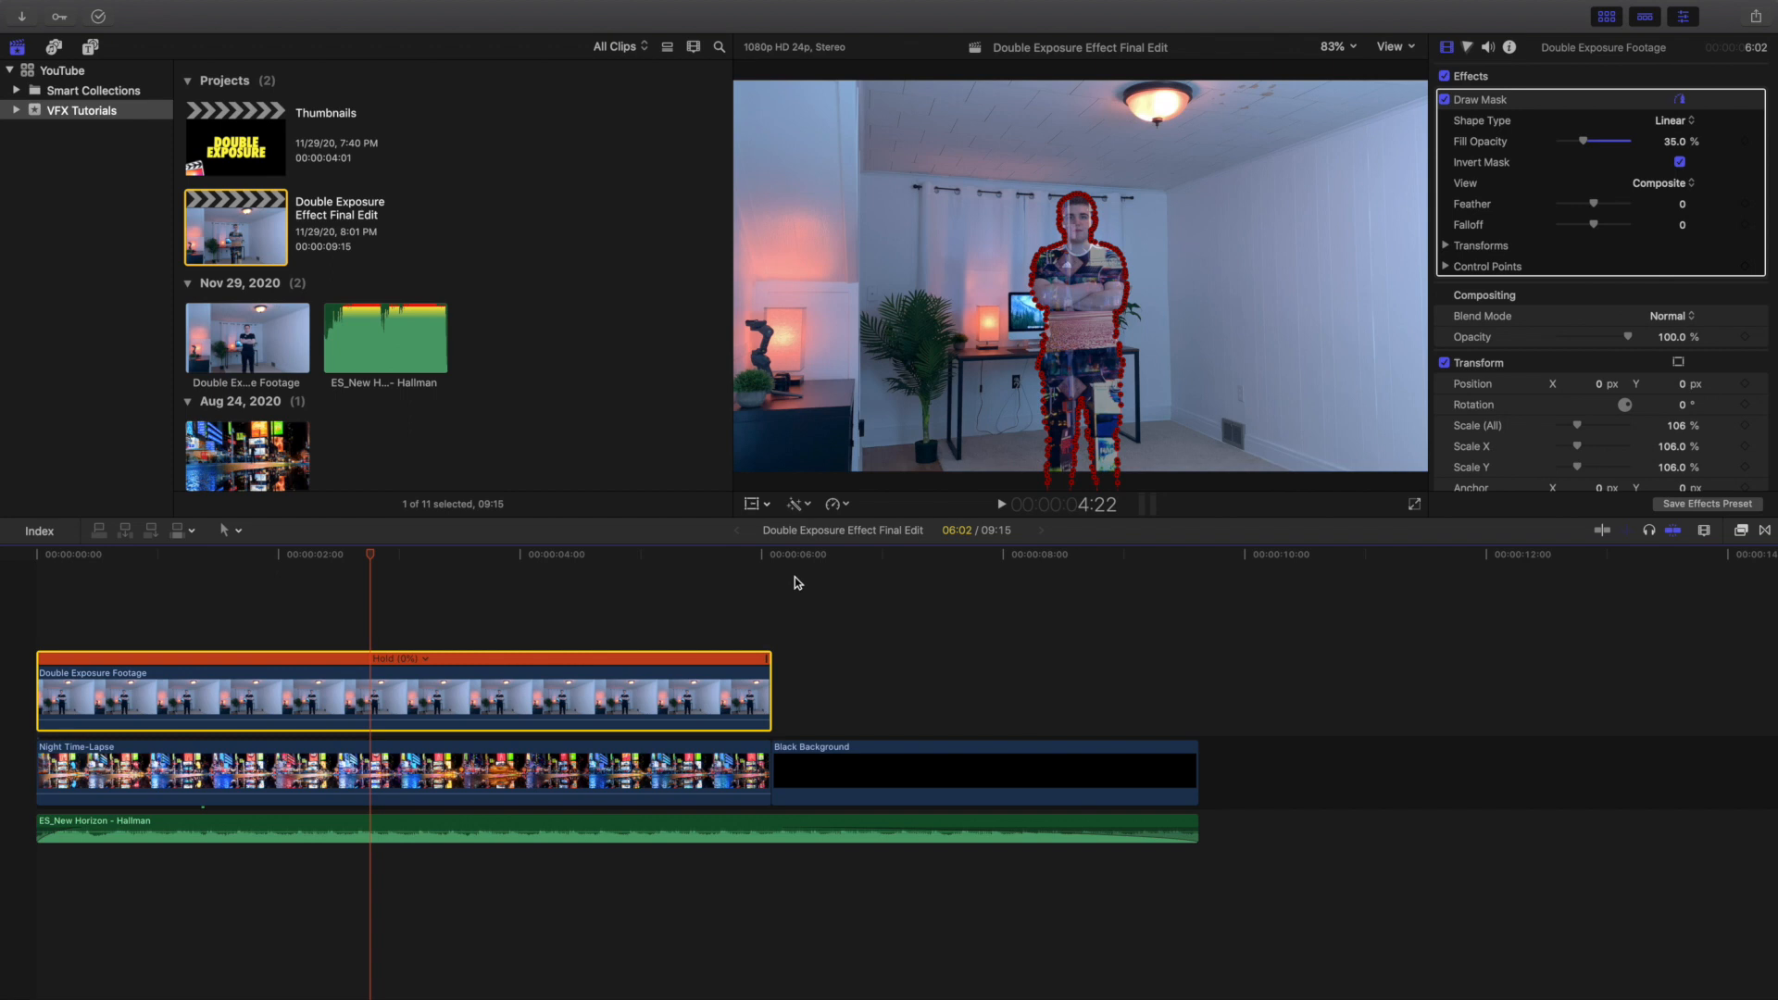
pyautogui.moveTo(1100, 214)
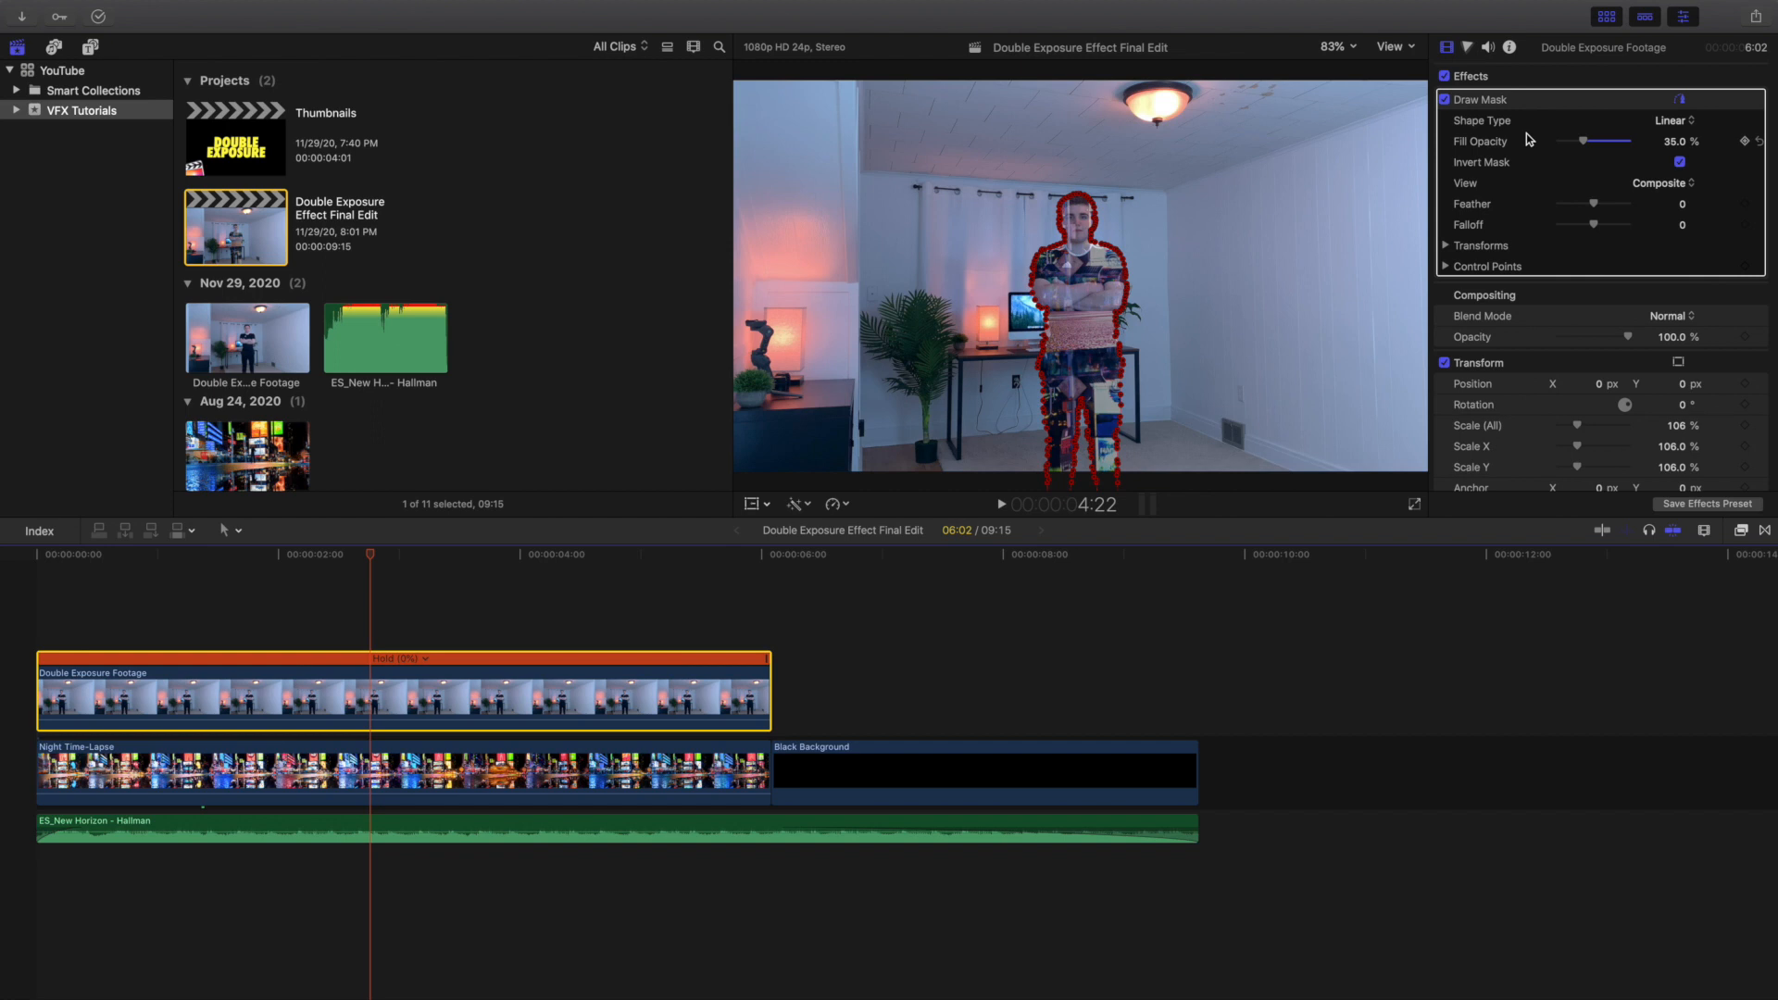
pyautogui.moveTo(1584, 148)
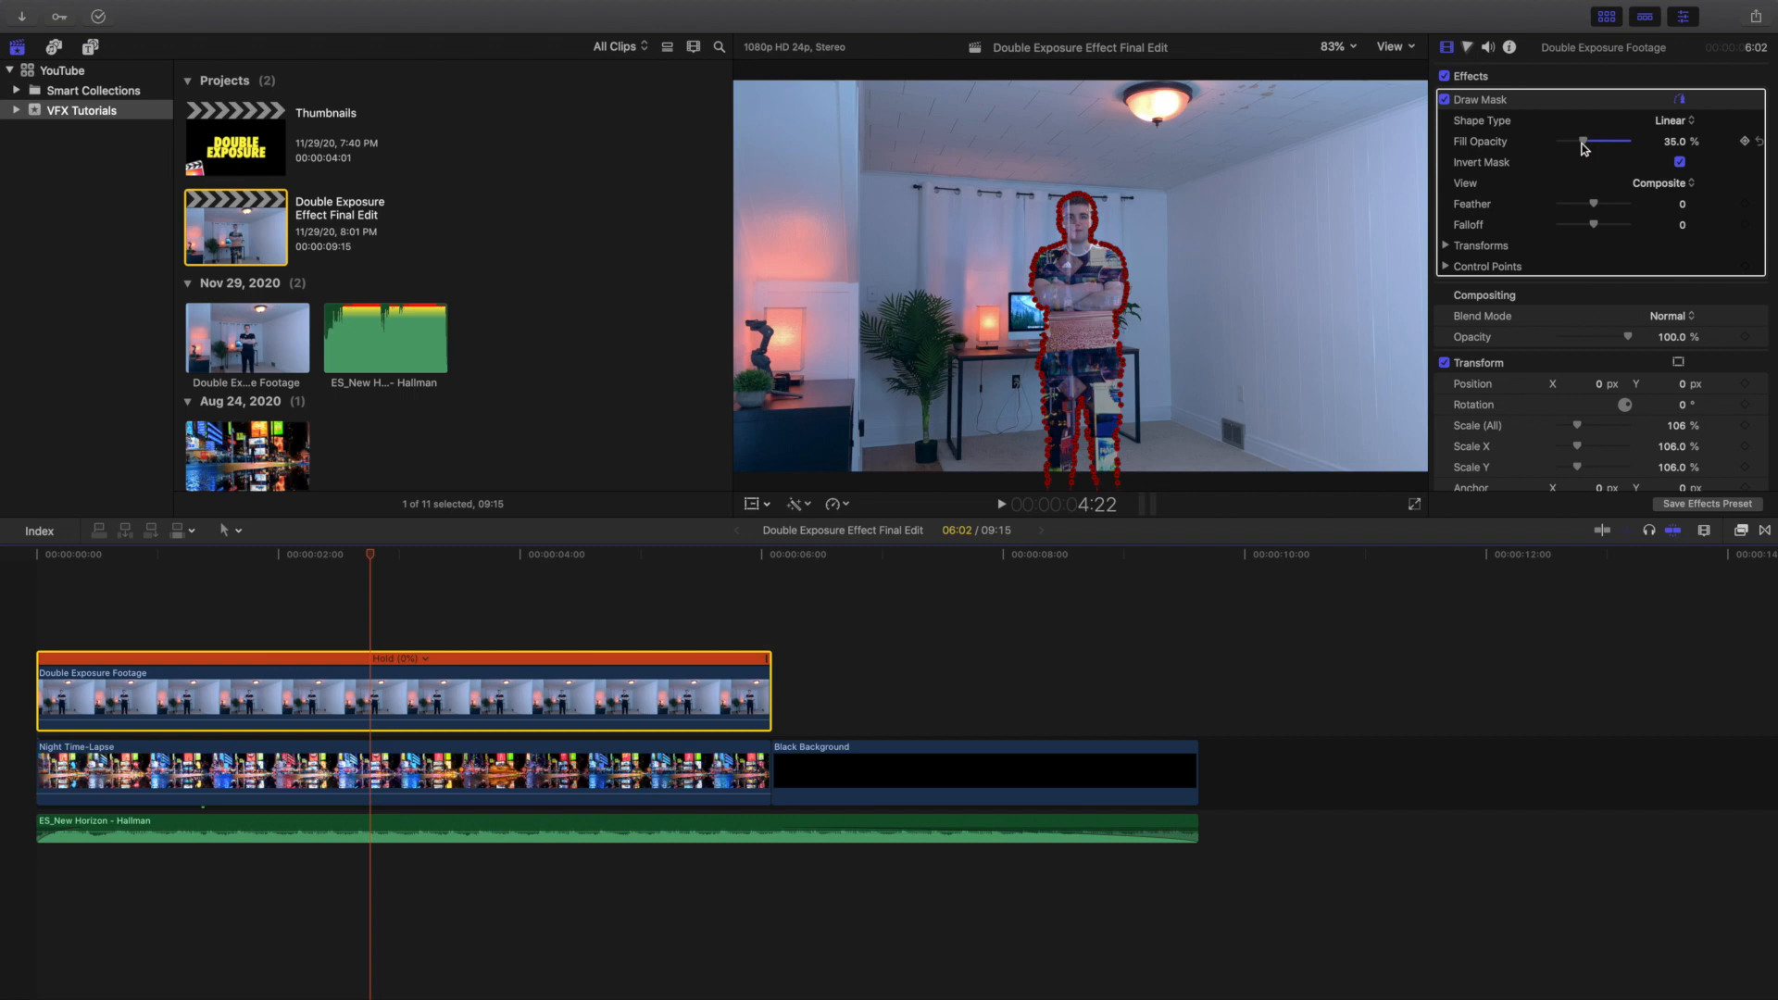
# Inspect the Night Time-Lapse clip's compositing and transform settings, then reselect Double Exposure Footage.
pyautogui.click(389, 768)
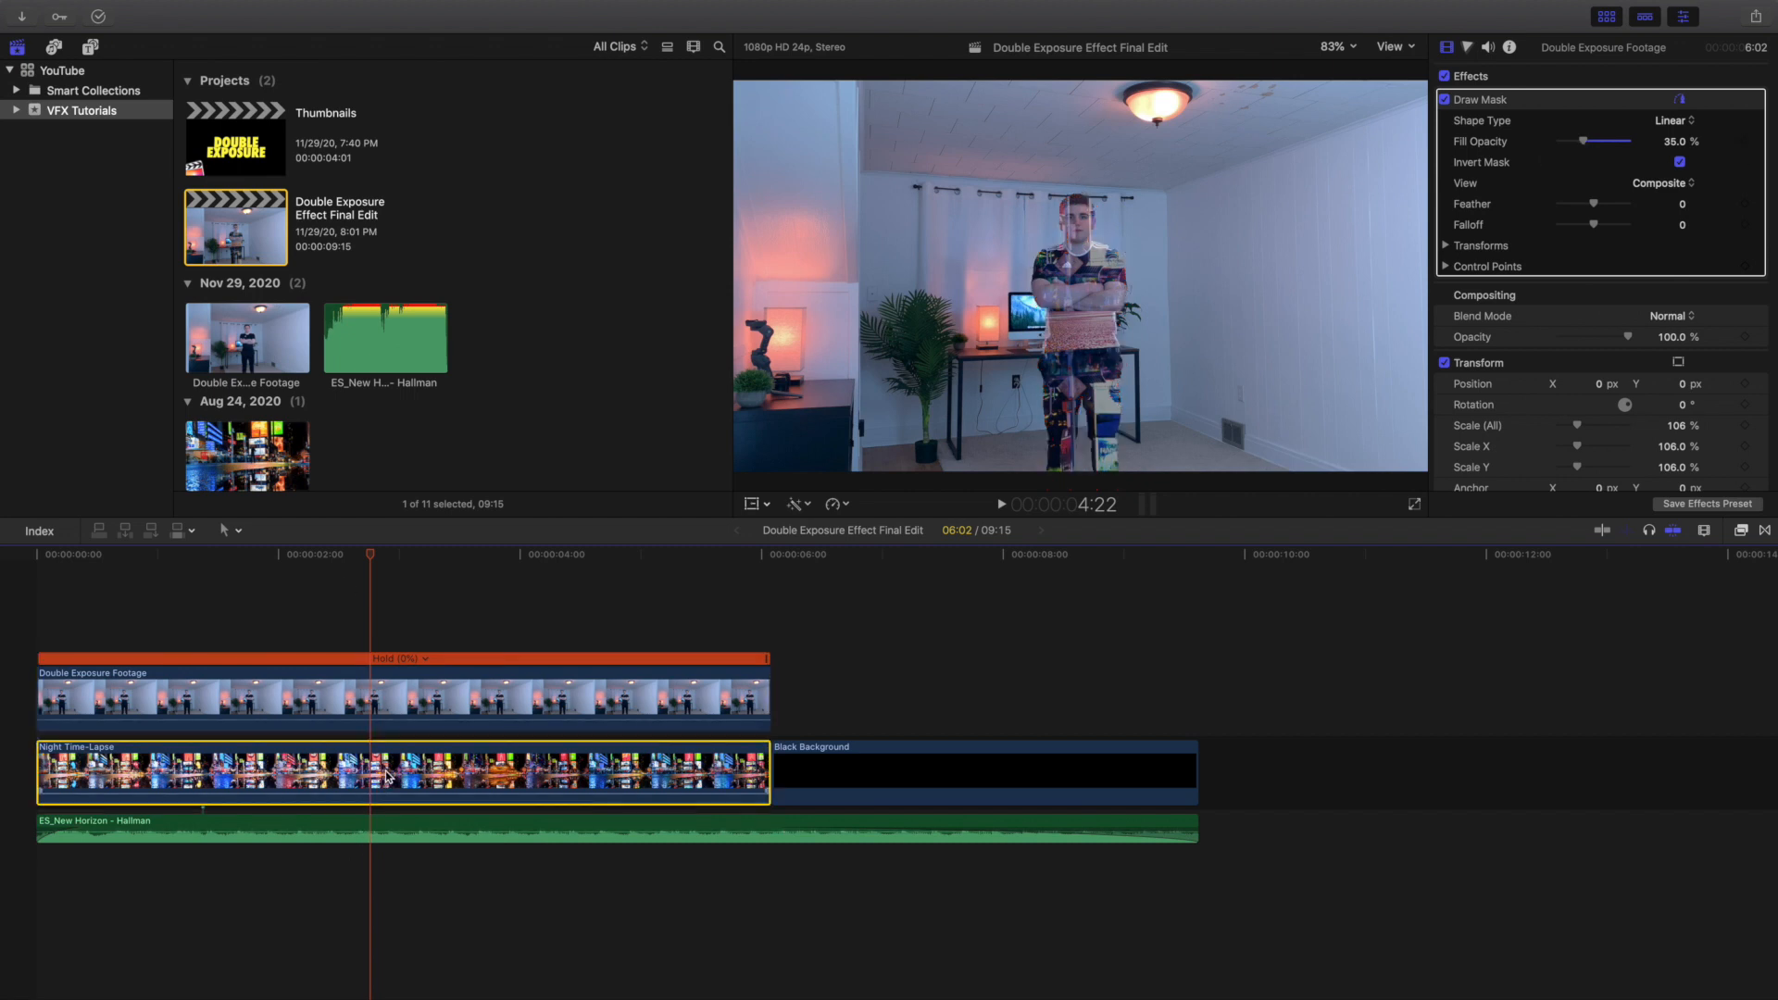
pyautogui.click(386, 771)
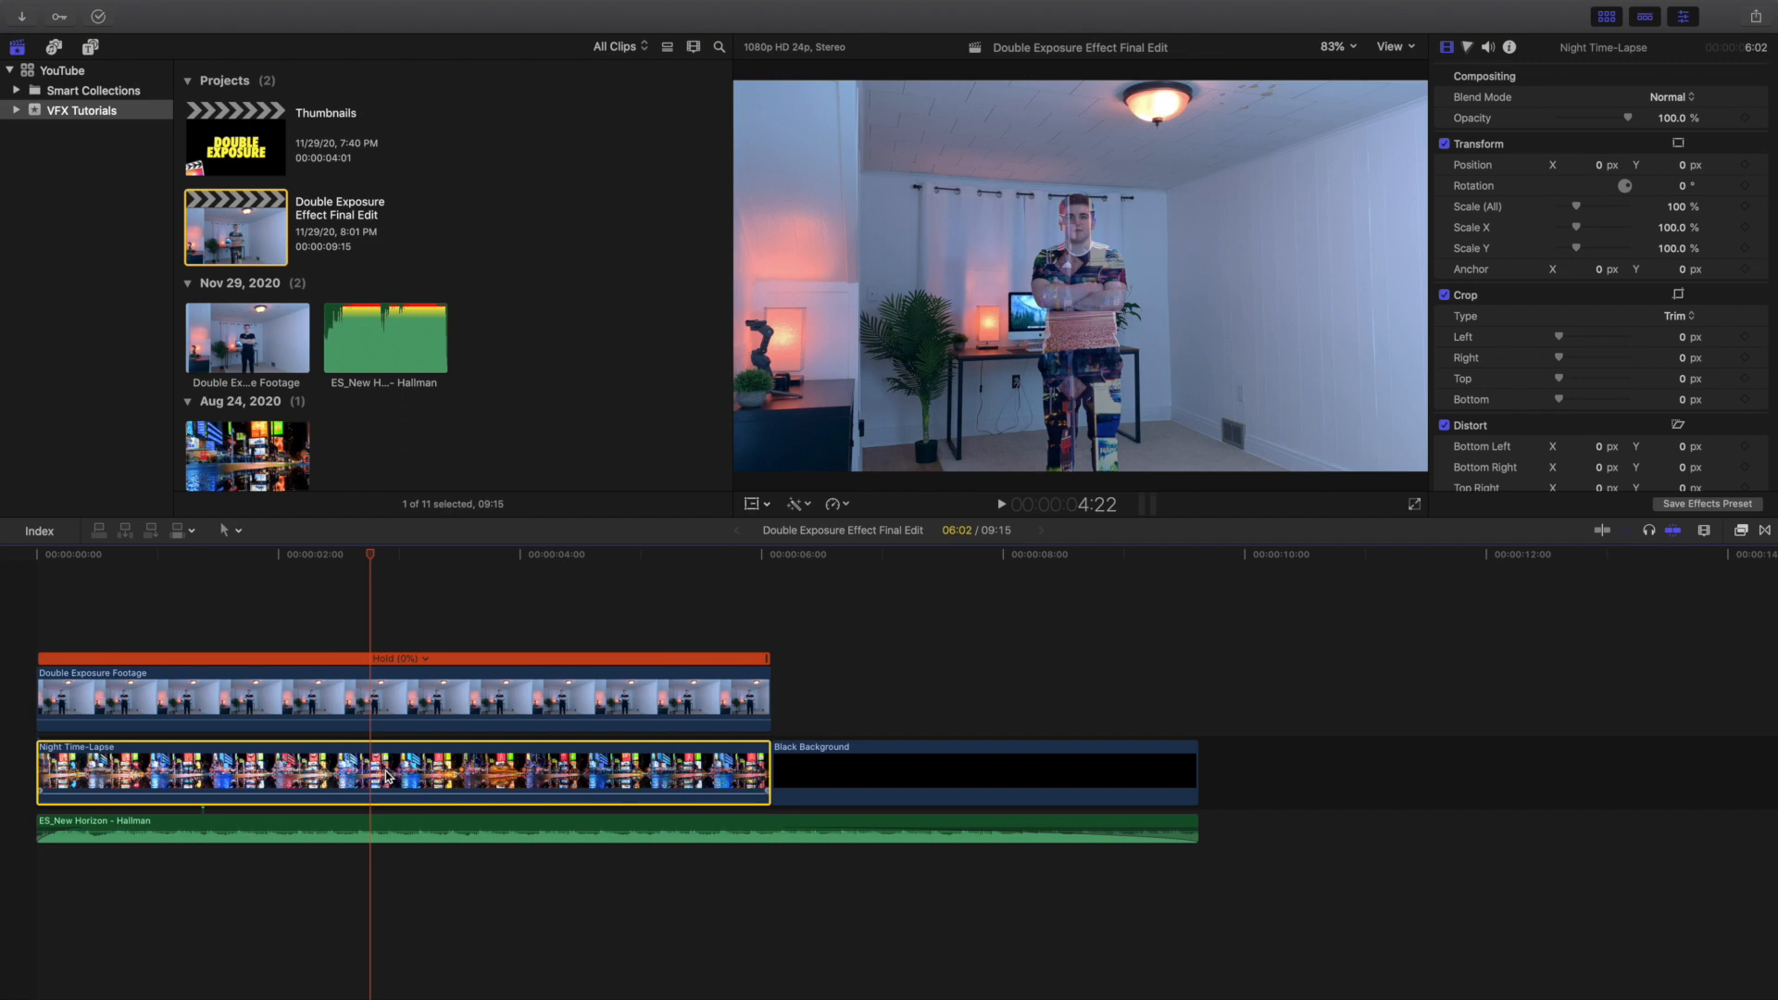
pyautogui.click(391, 691)
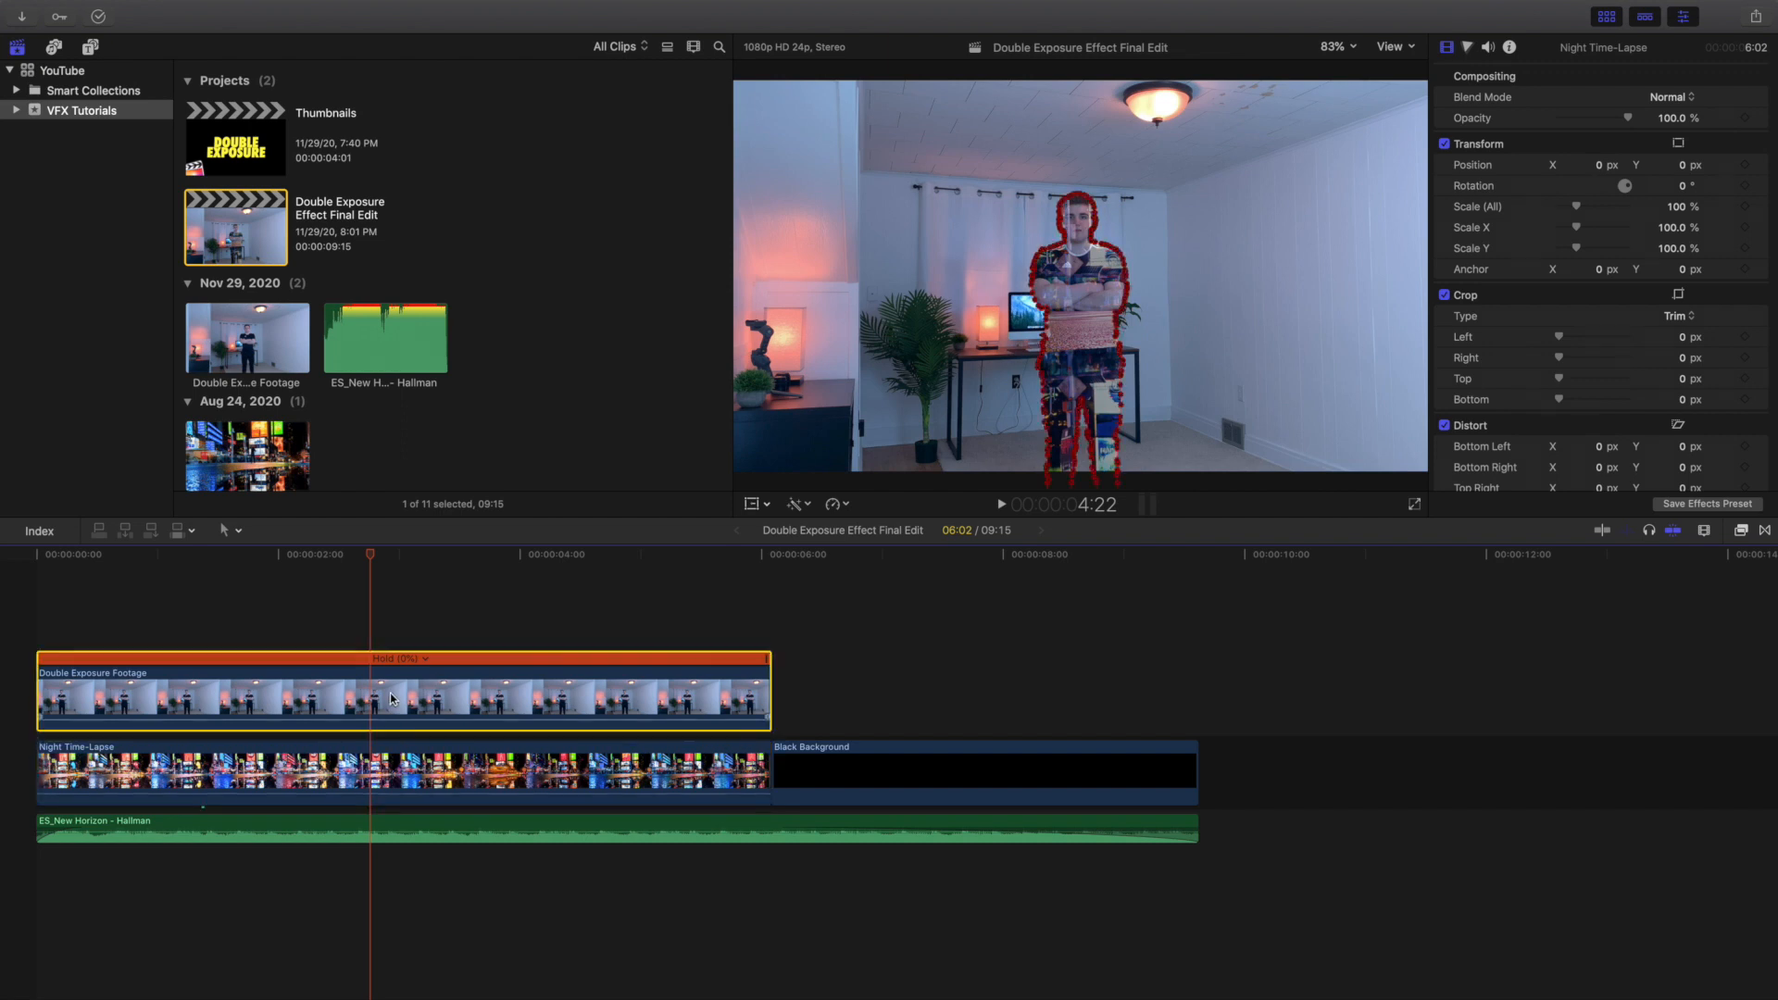